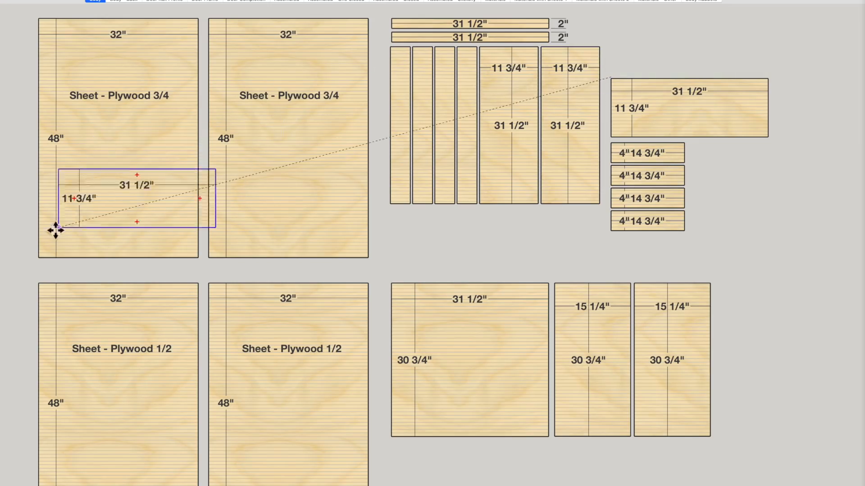
Move a 31 1/2 x 11 3/4 plate and a narrow door strip onto the 3/4 plywood sheets
{"action": "left_click_drag", "start_coordinate": [55, 230], "coordinate": [29, 195]}
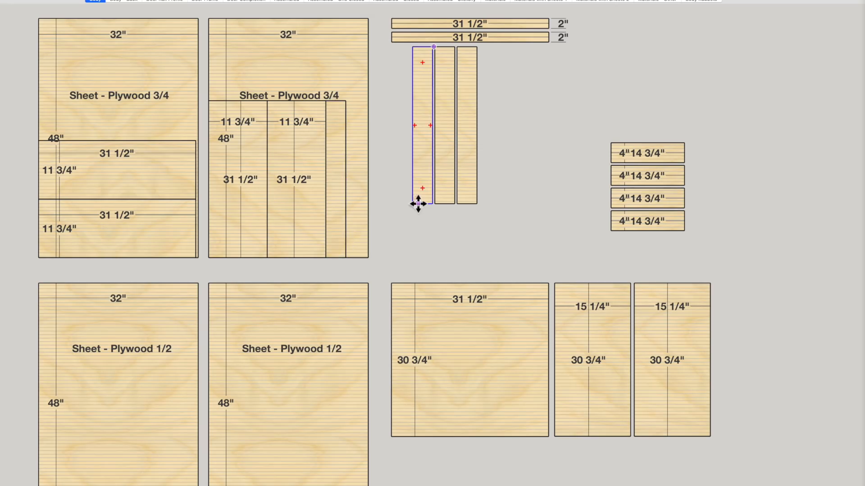
{"action": "left_click_drag", "start_coordinate": [417, 203], "coordinate": [435, 204]}
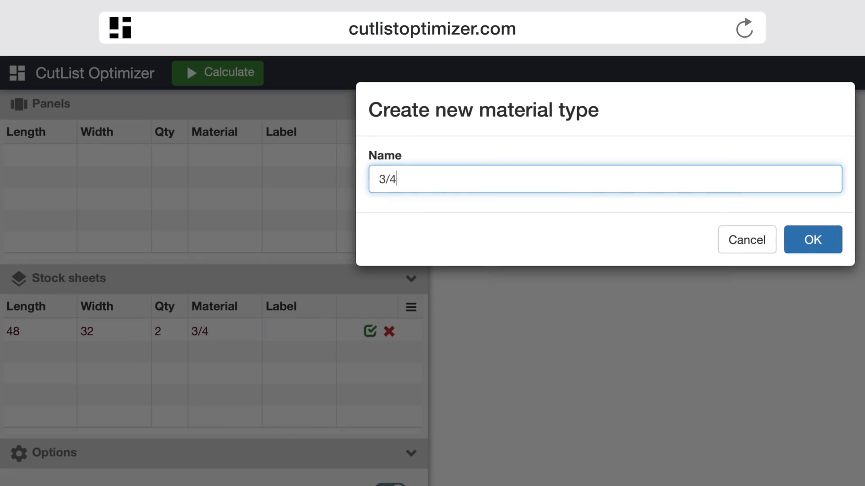
Confirm the new 3/4 Plywood and 1/2 Plywood material types
{"action": "left_click", "coordinate": [812, 239]}
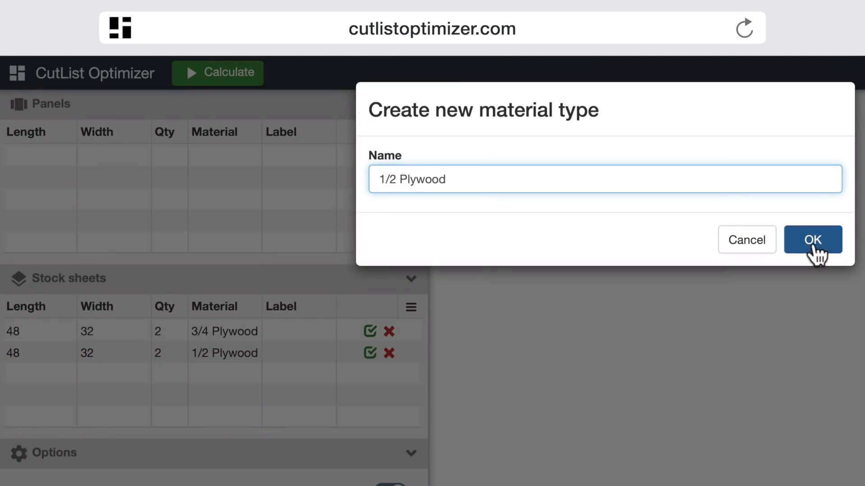
{"action": "left_click", "coordinate": [812, 240]}
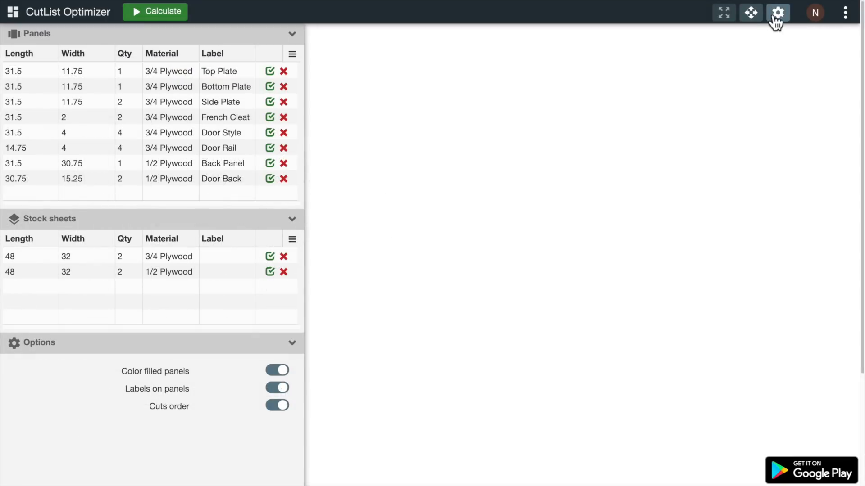
Enable Consider grain direction in the project settings and apply it
{"action": "left_click", "coordinate": [777, 12]}
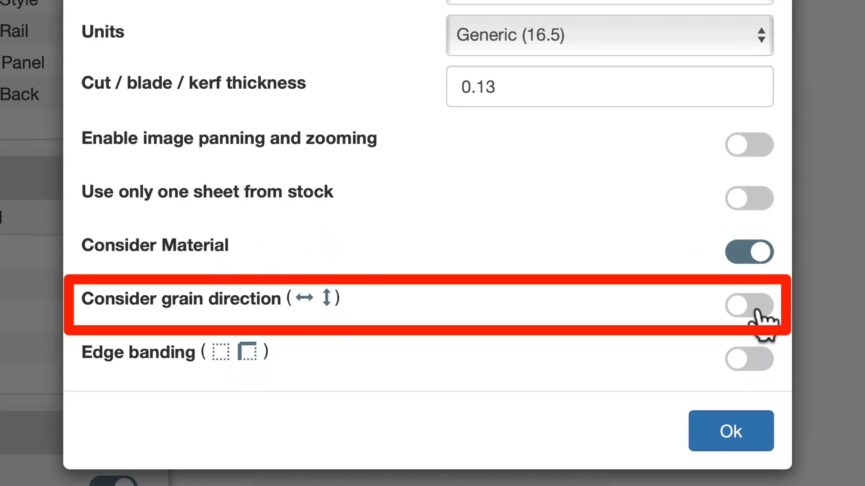
{"action": "left_click", "coordinate": [749, 306]}
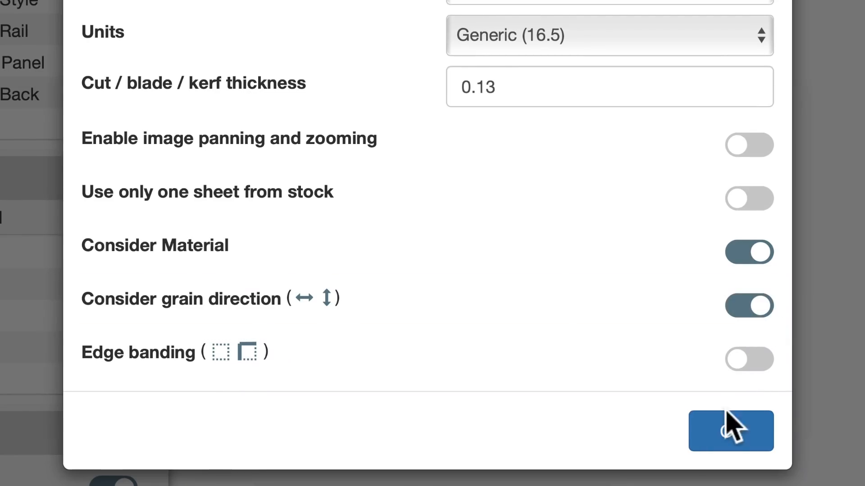
{"action": "left_click", "coordinate": [730, 431]}
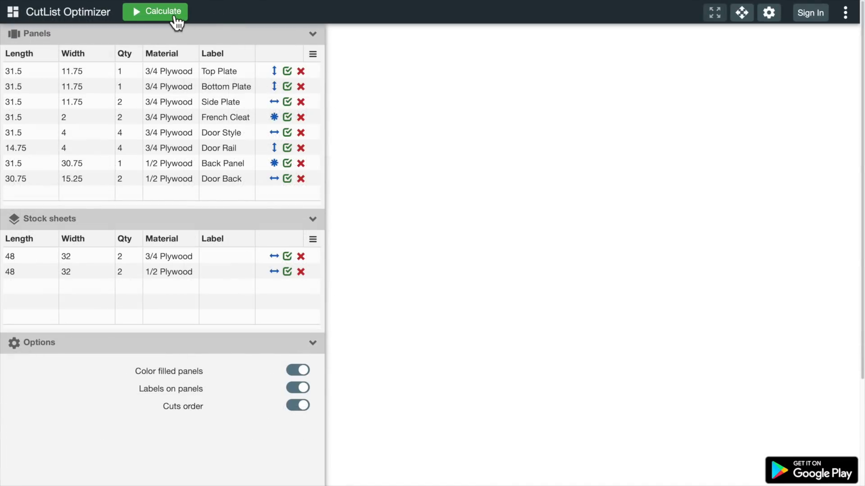
Calculate the cut layouts and scroll through the four-sheet result and report
{"action": "left_click", "coordinate": [154, 11]}
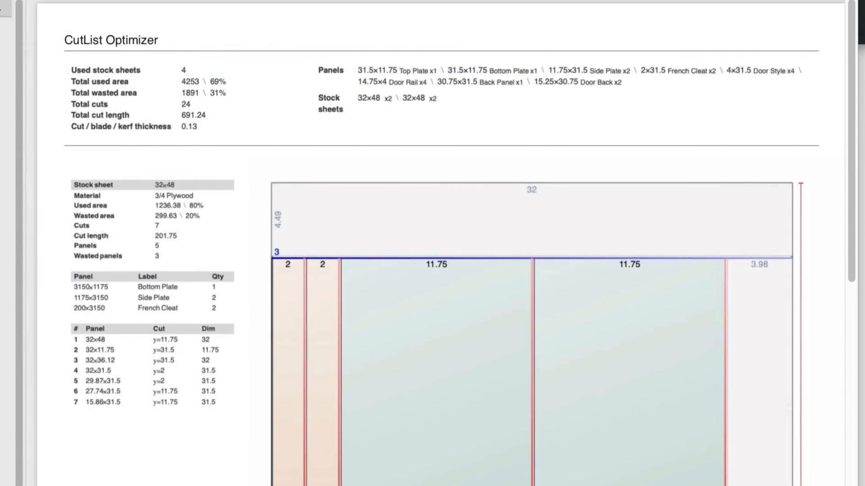
{"action": "scroll", "scroll_direction": "down", "scroll_amount": 3}
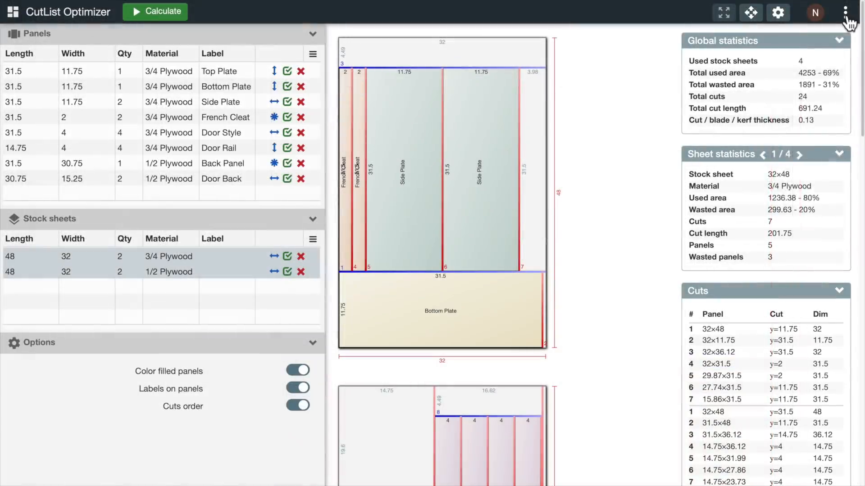
Save the project under the name Shop Cabinet
{"action": "left_click", "coordinate": [850, 12]}
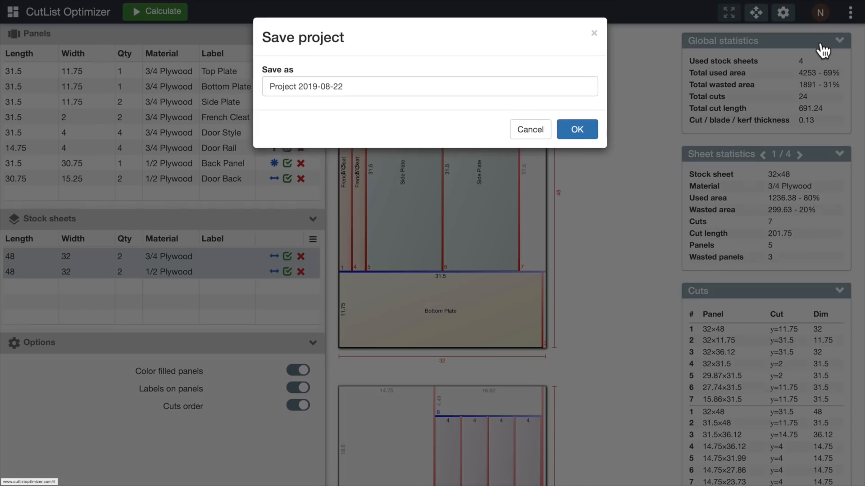
{"action": "type", "text": "Shop Cabinet"}
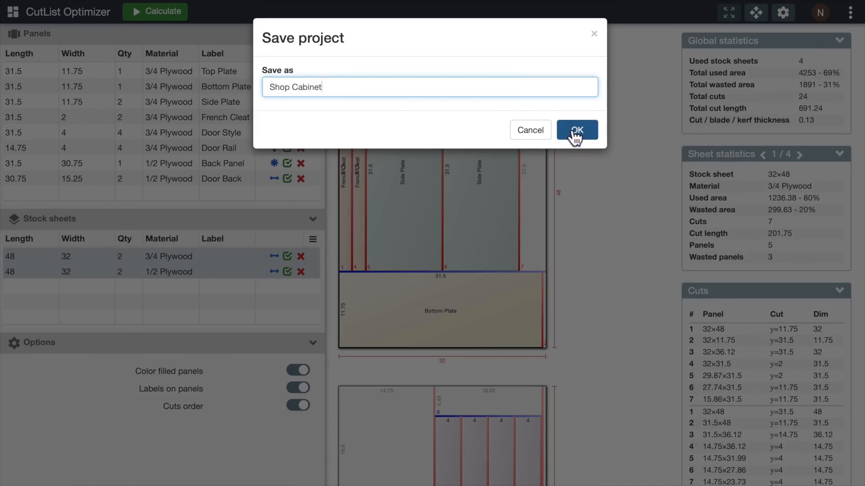
{"action": "left_click", "coordinate": [577, 130]}
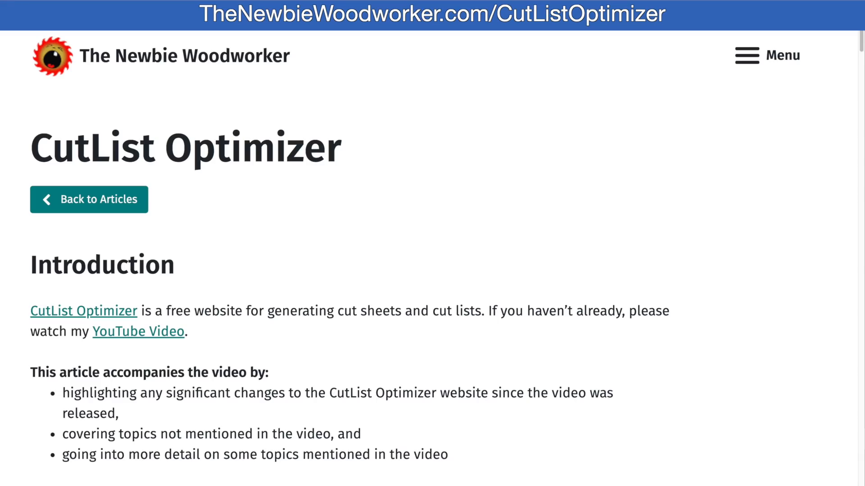
Scroll to the Table of Contents and jump to the Error Messages / Bugs section
{"action": "scroll", "scroll_direction": "down", "scroll_amount": 3}
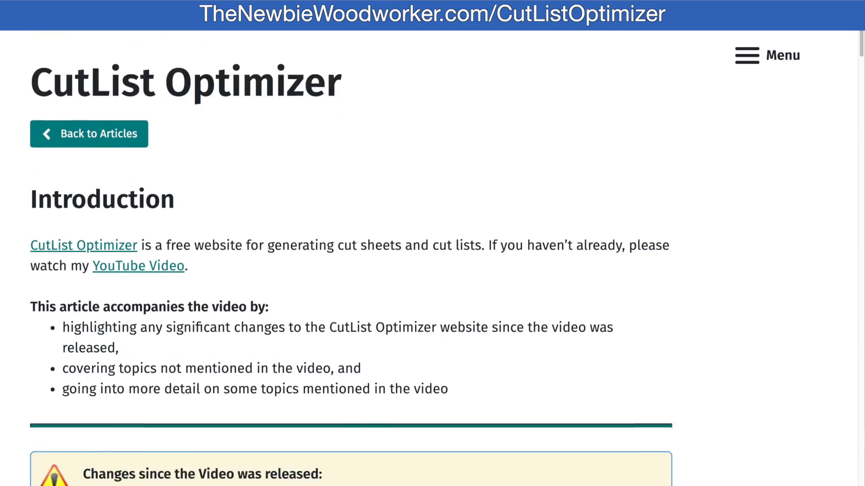
{"action": "scroll", "scroll_direction": "down", "scroll_amount": 3}
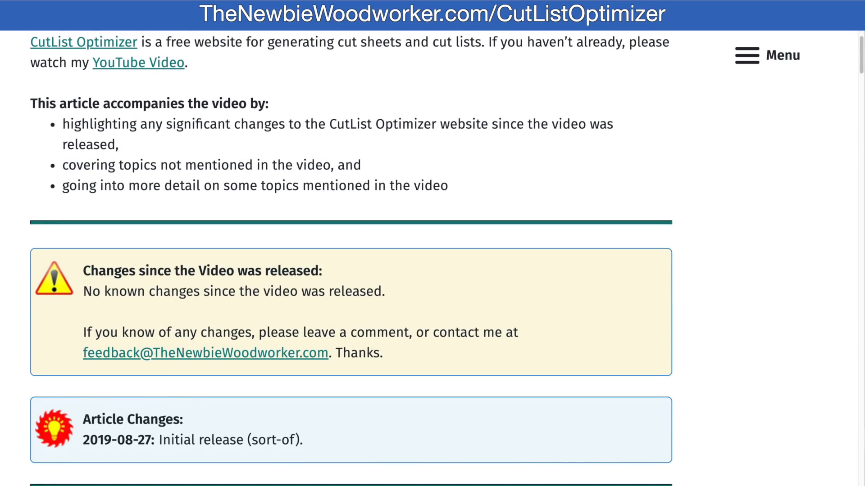
{"action": "scroll", "scroll_direction": "down", "scroll_amount": 3}
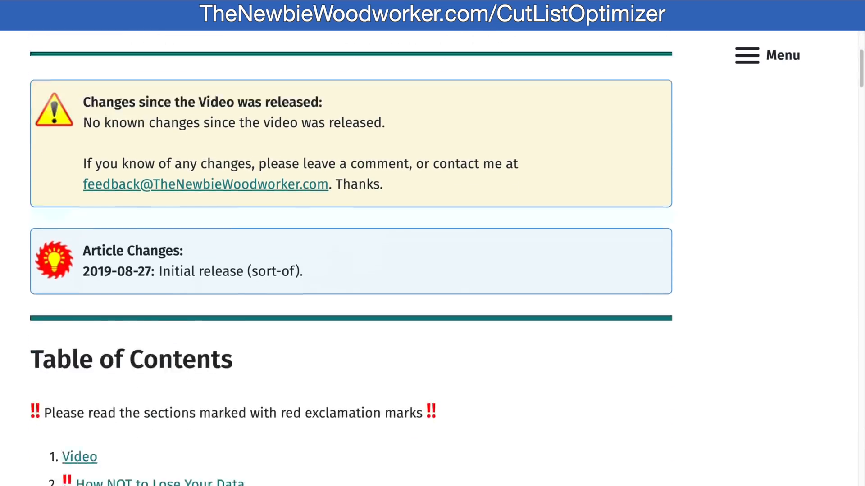
{"action": "scroll", "scroll_direction": "down", "scroll_amount": 3}
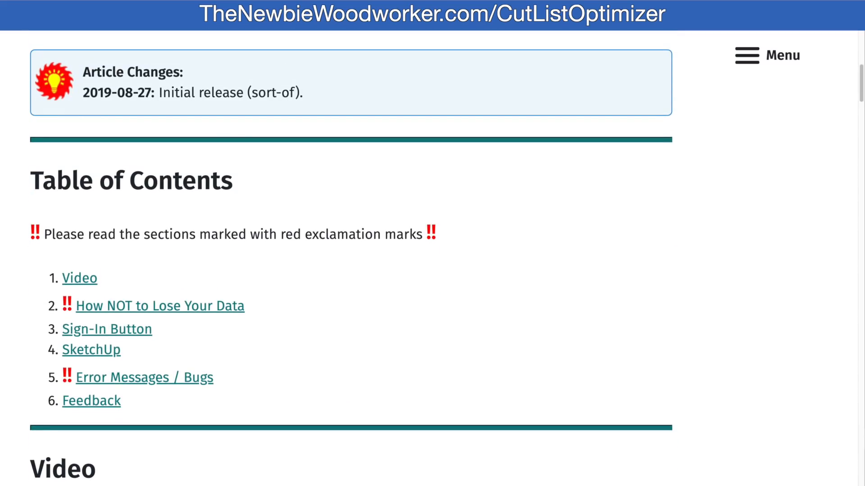
{"action": "mouse_move", "coordinate": [144, 380]}
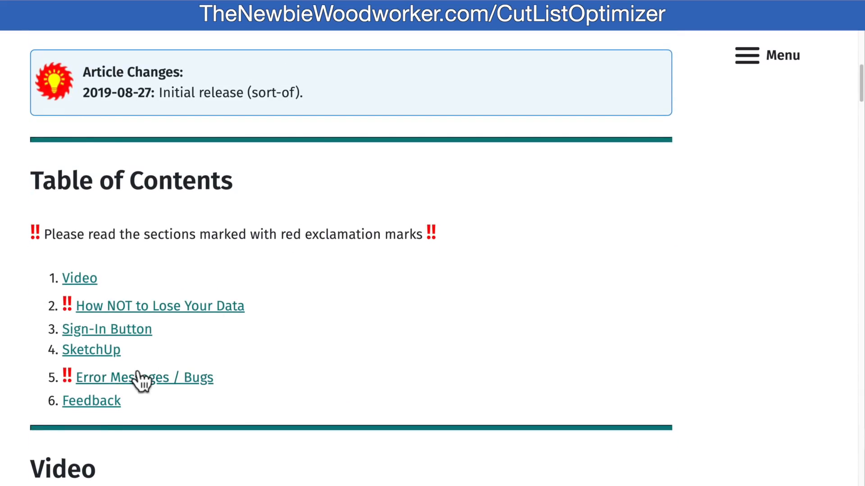
{"action": "left_click", "coordinate": [144, 377]}
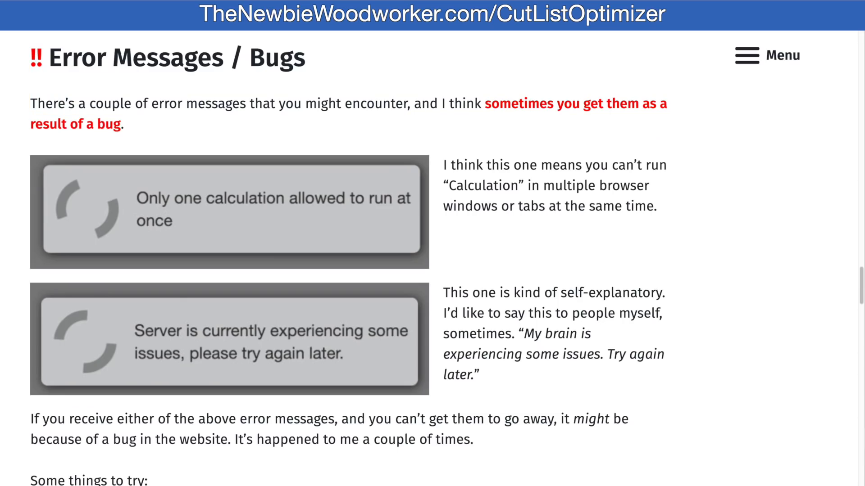
{"action": "scroll", "scroll_direction": "down", "scroll_amount": 3}
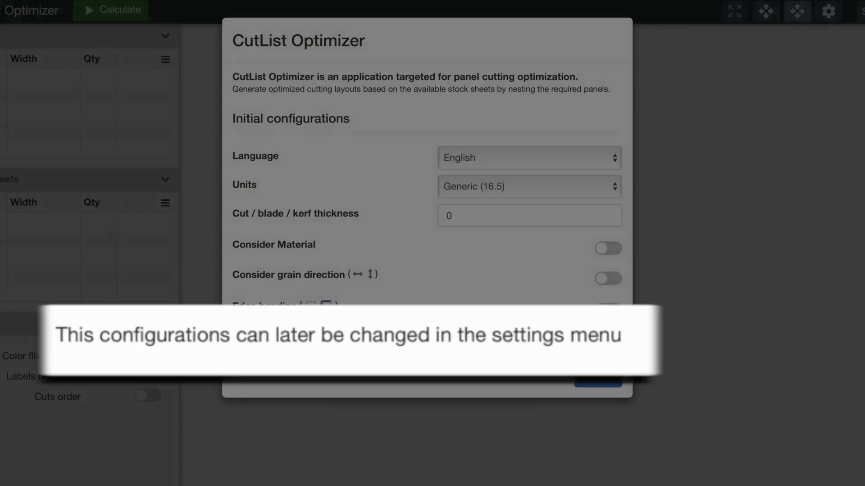
Accept the initial configuration choices with Ok
{"action": "left_click", "coordinate": [826, 11]}
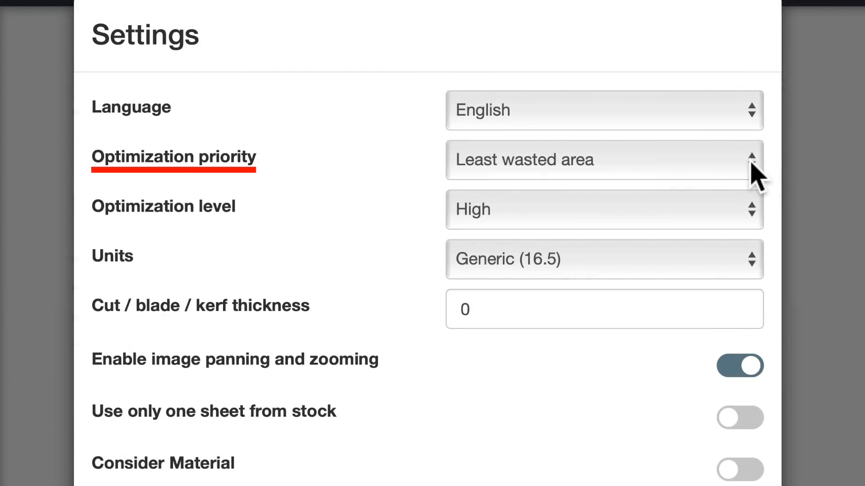
{"action": "left_click", "coordinate": [603, 160]}
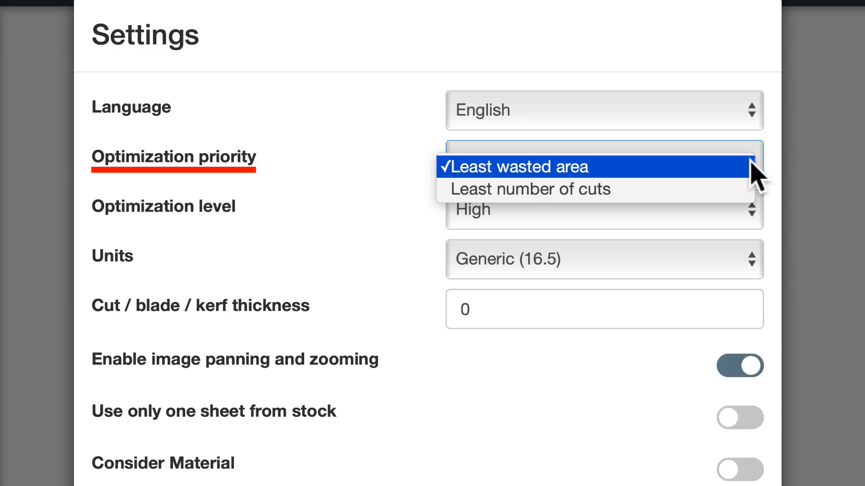
{"action": "left_click", "coordinate": [515, 167]}
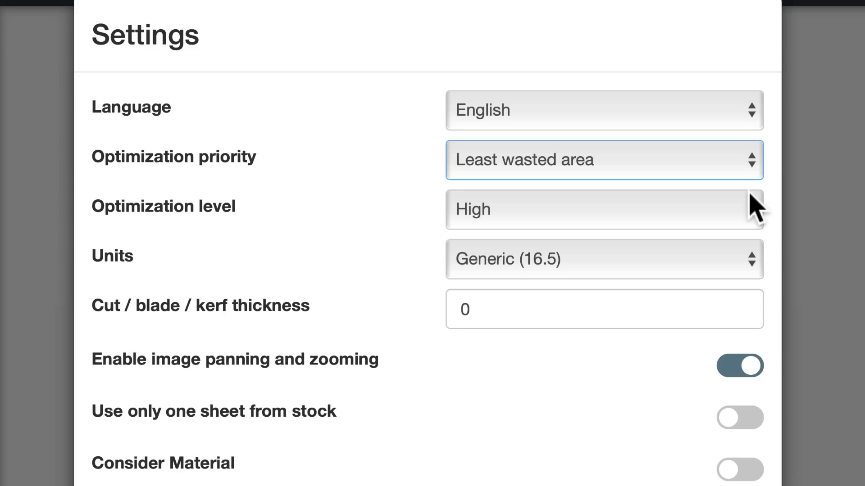
{"action": "left_click", "coordinate": [603, 208]}
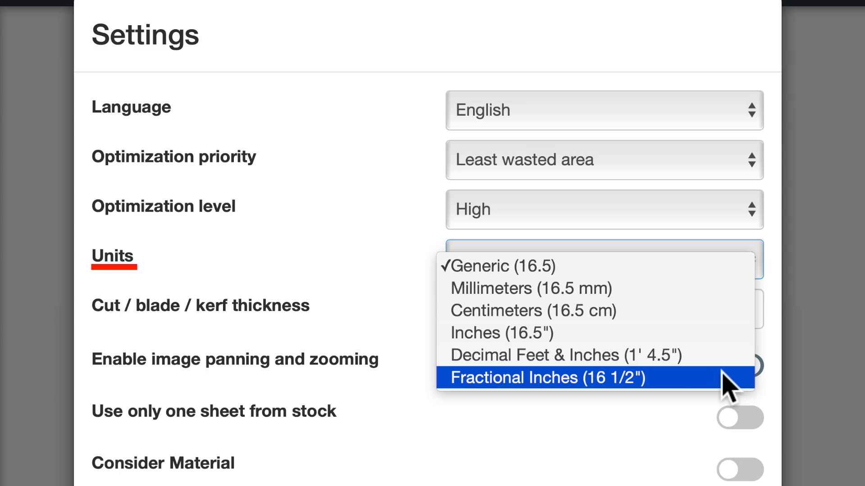
{"action": "mouse_move", "coordinate": [590, 355]}
{"action": "type", "text": "1/"}
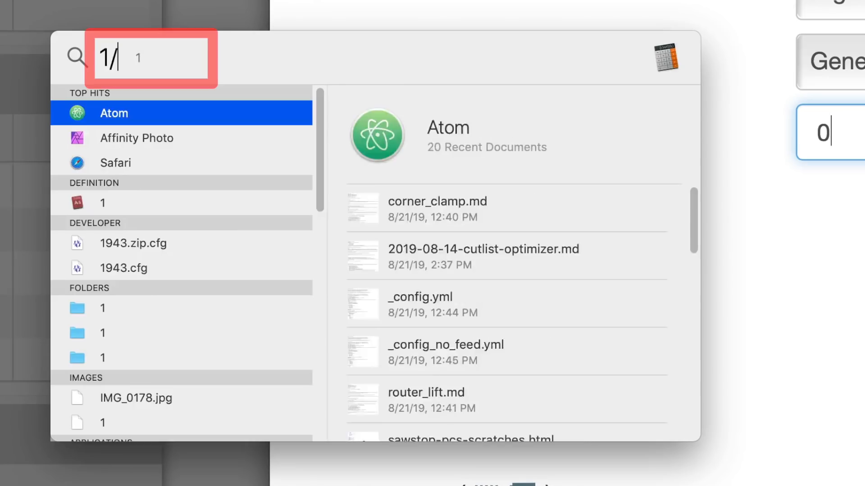
Enter 1/8 in Spotlight to read its decimal value 0.125
{"action": "type", "text": "8"}
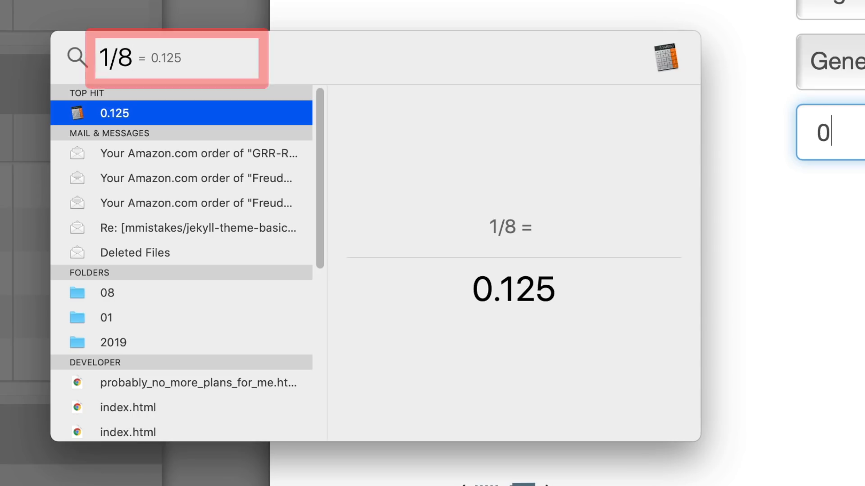
{"action": "type", "text": "\""}
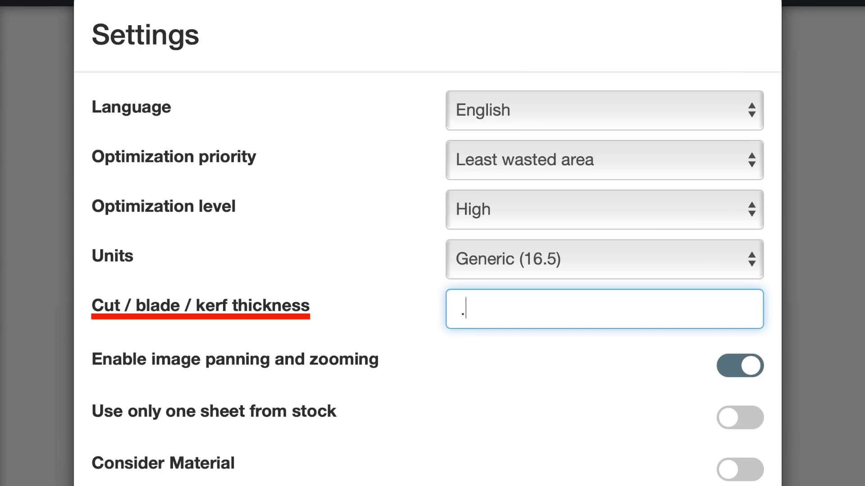
Enter a kerf thickness of .125 (shown as 0.13) keeping Generic units
{"action": "type", "text": "125"}
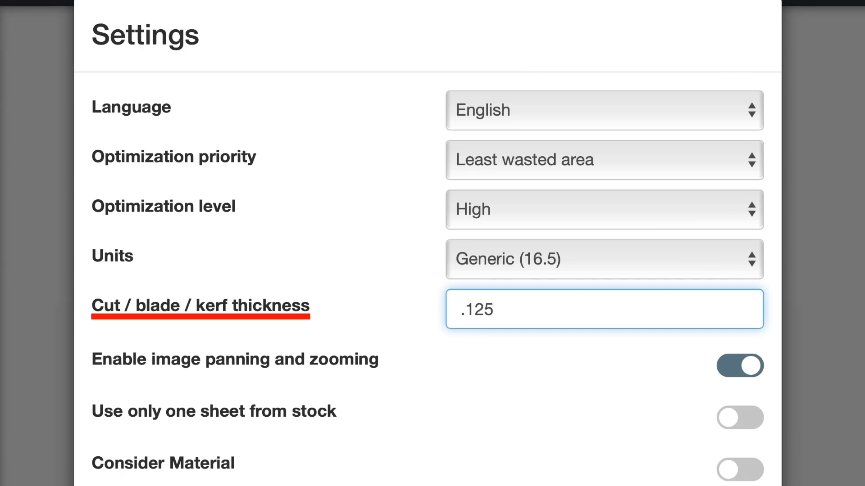
{"action": "type", "text": "0.13"}
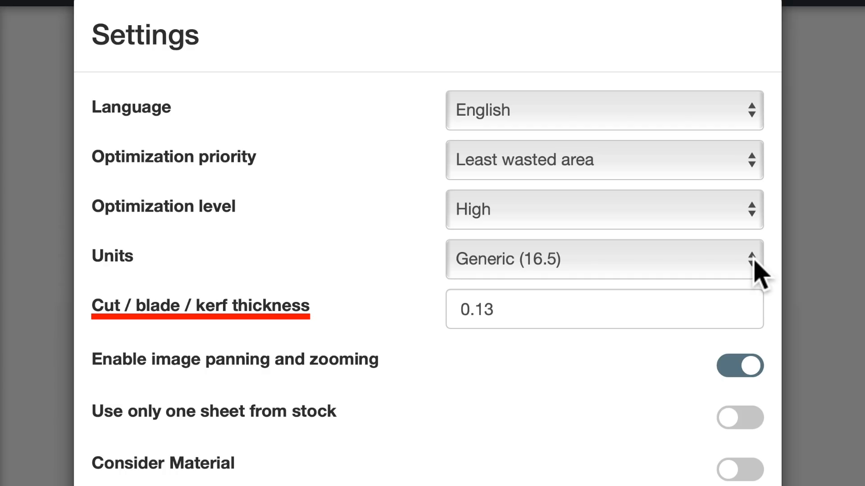
{"action": "left_click", "coordinate": [604, 260]}
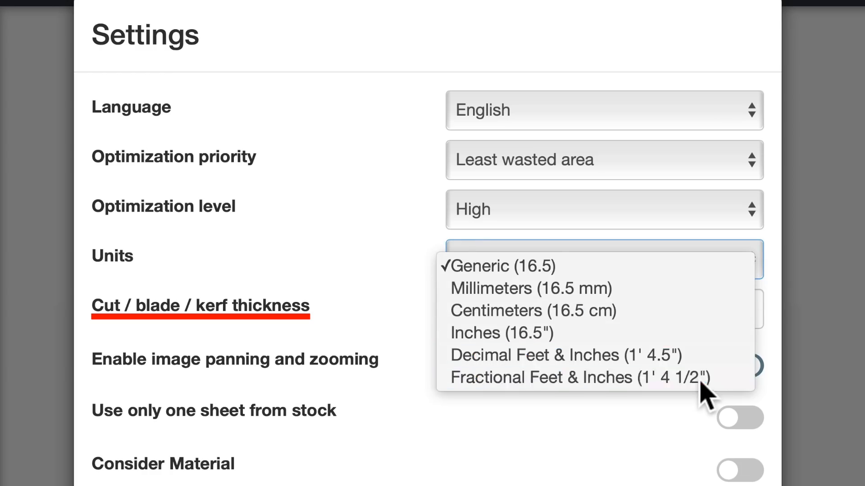
{"action": "left_click", "coordinate": [573, 378]}
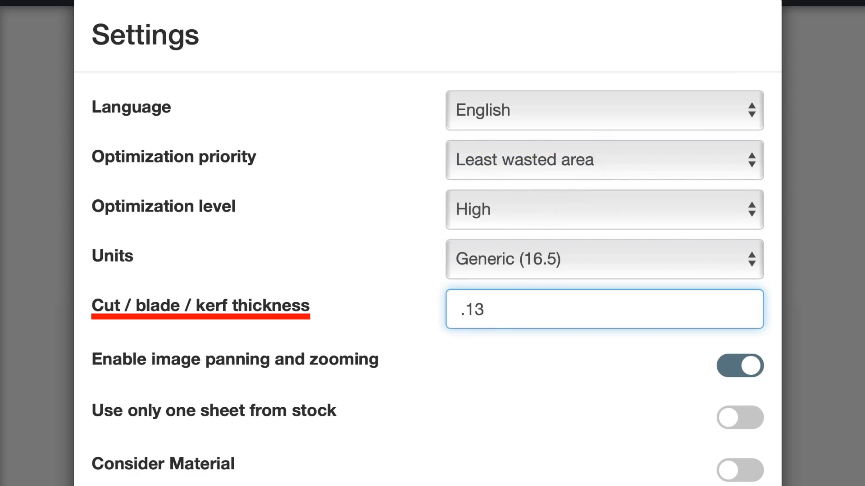
Try Fractional Feet & Inches with 1/8 kerf, then close settings with kerf 0.13 generic
{"action": "left_click", "coordinate": [603, 259]}
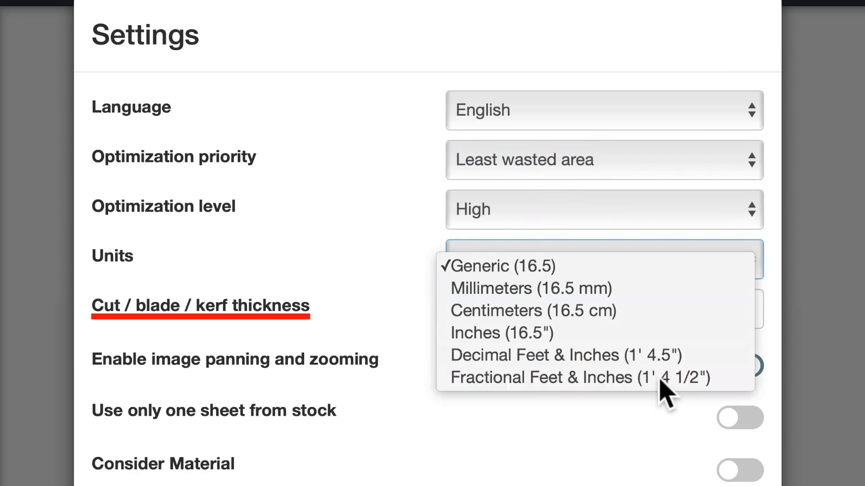
{"action": "left_click", "coordinate": [581, 378]}
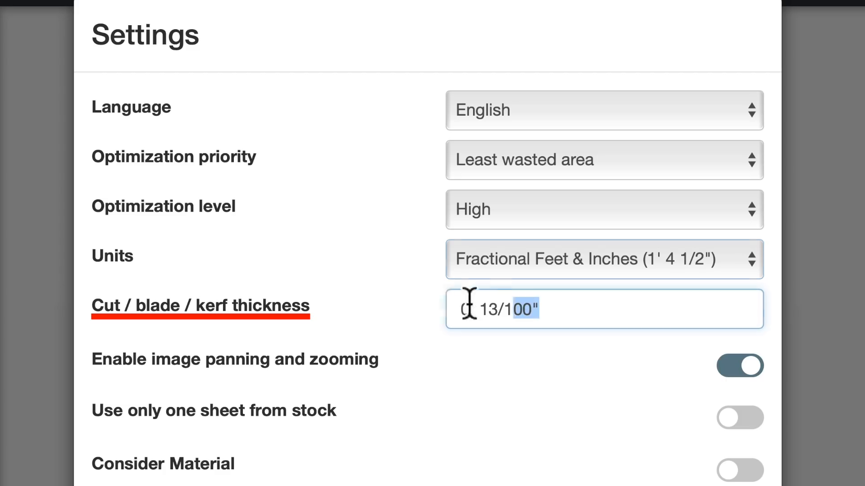
{"action": "type", "text": "1/8"}
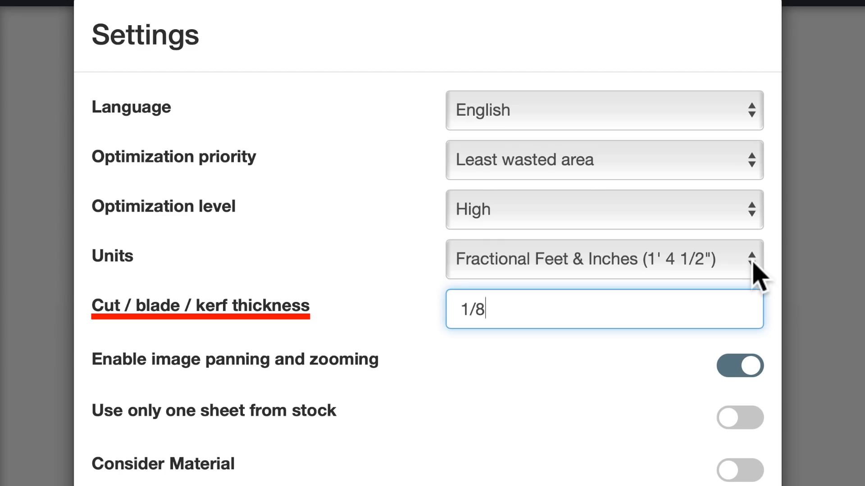
{"action": "left_click", "coordinate": [604, 259]}
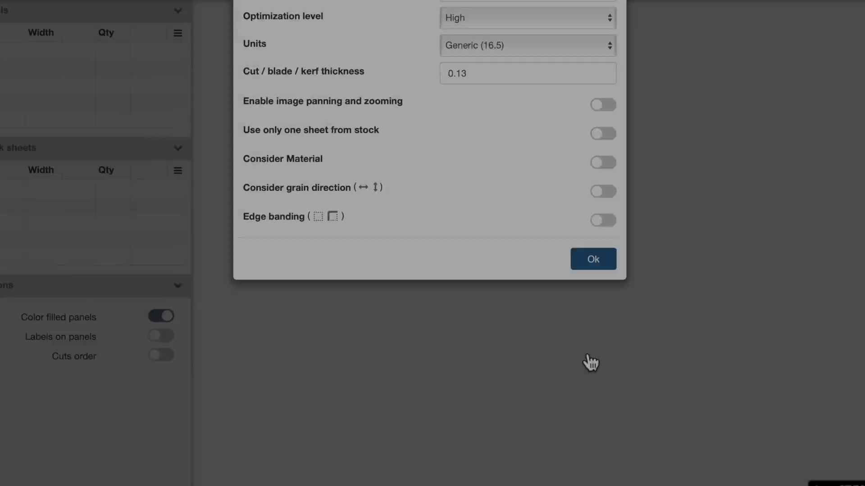
{"action": "left_click", "coordinate": [593, 259]}
{"action": "type", "text": "1"}
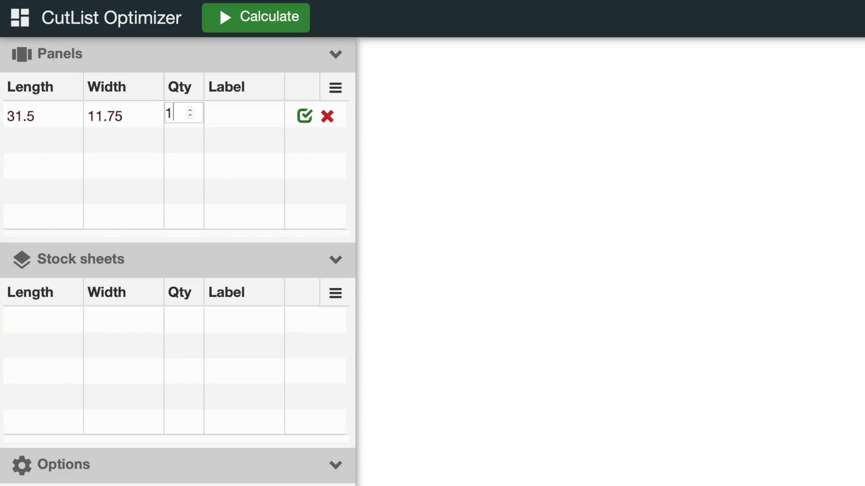
Label the panel rows Top and Bottom in the Panels table
{"action": "type", "text": "Top"}
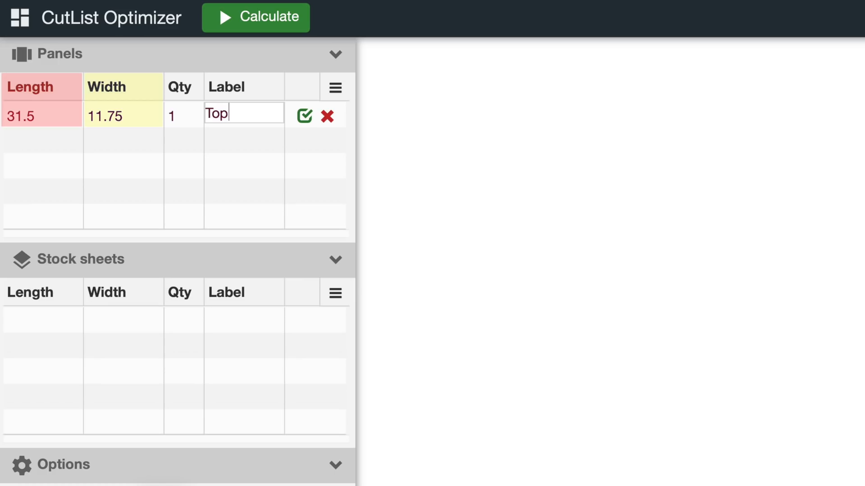
{"action": "type", "text": "B"}
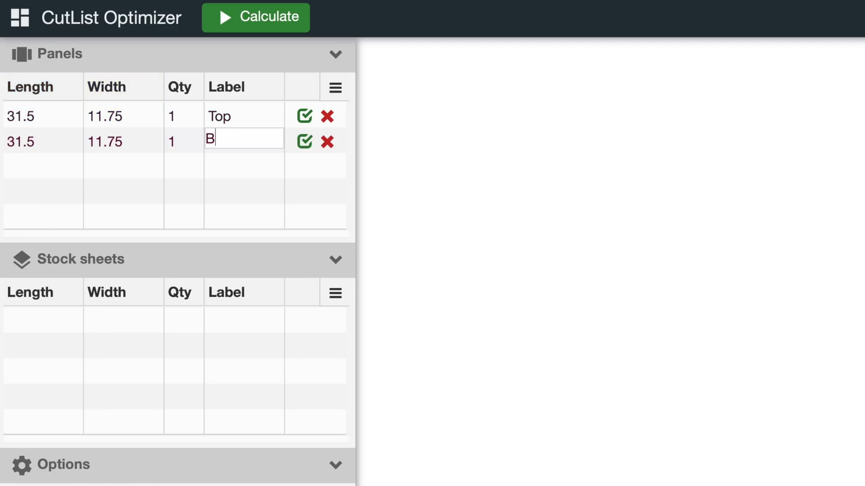
{"action": "type", "text": "ottom"}
{"action": "left_click", "coordinate": [184, 193]}
{"action": "type", "text": "4"}
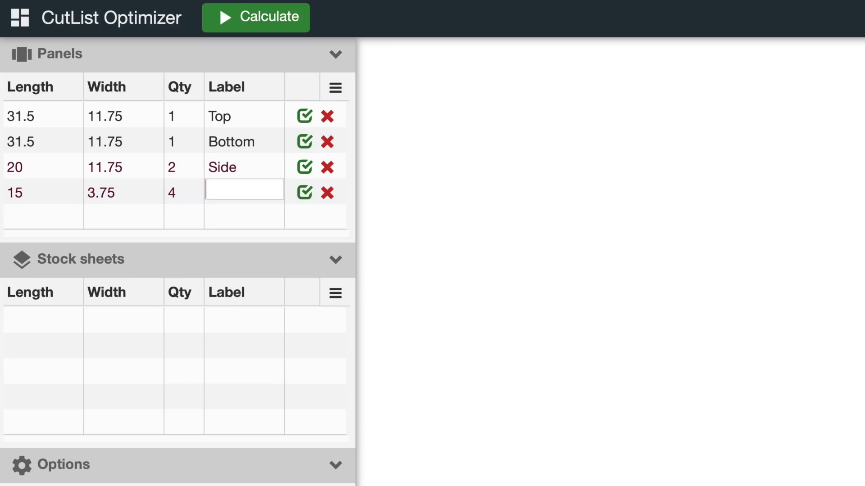
Add a 48 by 48 stock sheet row
{"action": "left_click", "coordinate": [42, 320]}
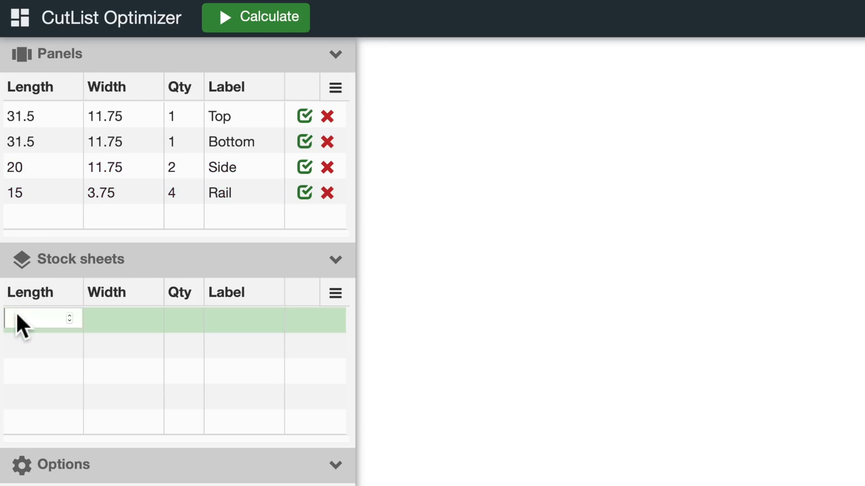
{"action": "type", "text": "48"}
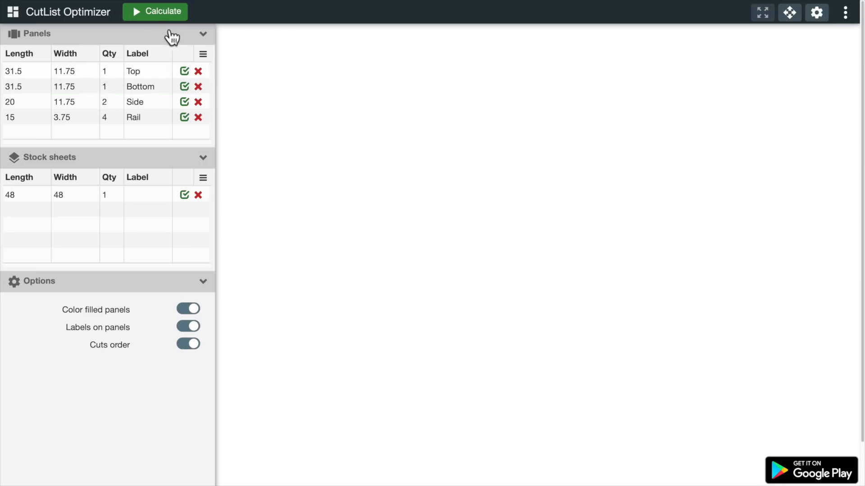
Calculate the layout and accept the best solution for the 48x48 sheet
{"action": "left_click", "coordinate": [155, 11]}
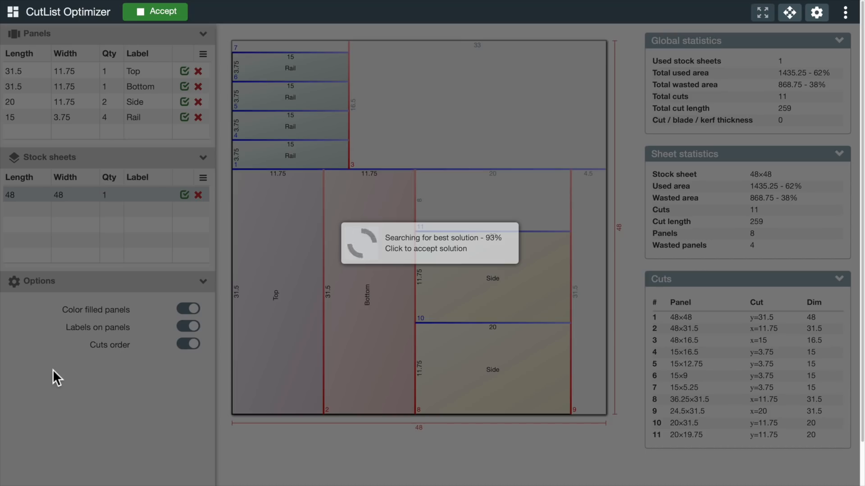
{"action": "left_click", "coordinate": [429, 243]}
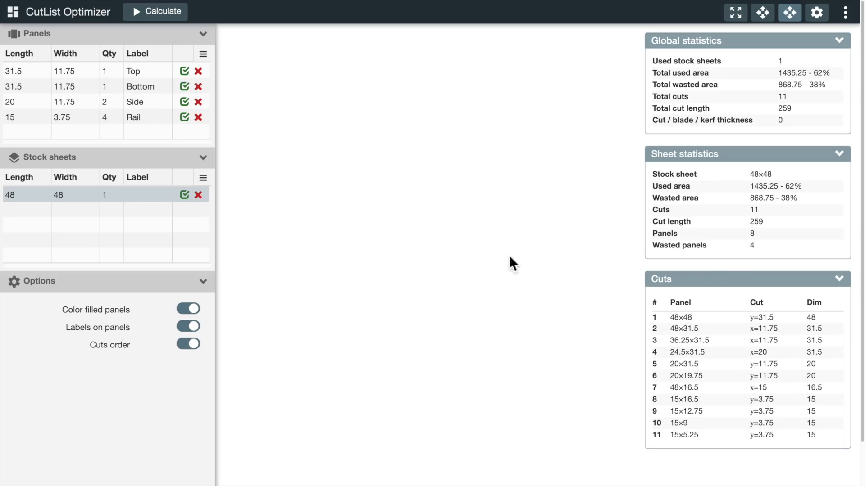
{"action": "mouse_move", "coordinate": [342, 244]}
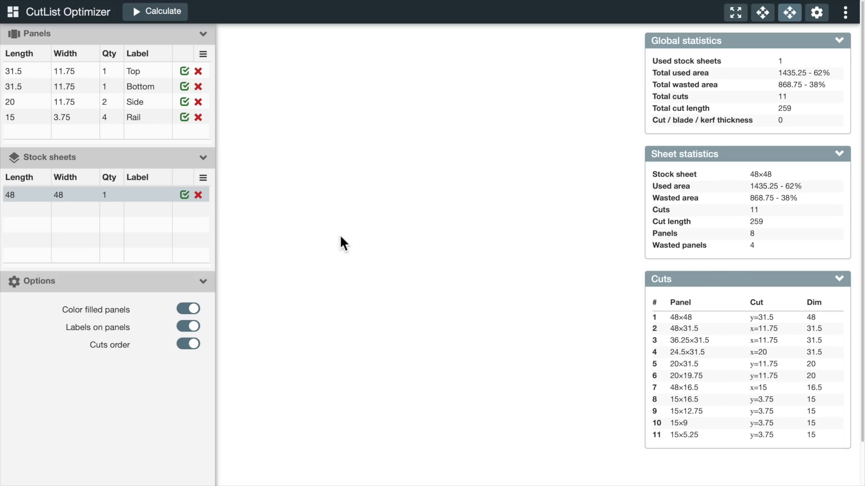
Recalculate the layout and fit the 48×48 sheet's cutting diagram whole in the view
{"action": "left_click", "coordinate": [155, 10]}
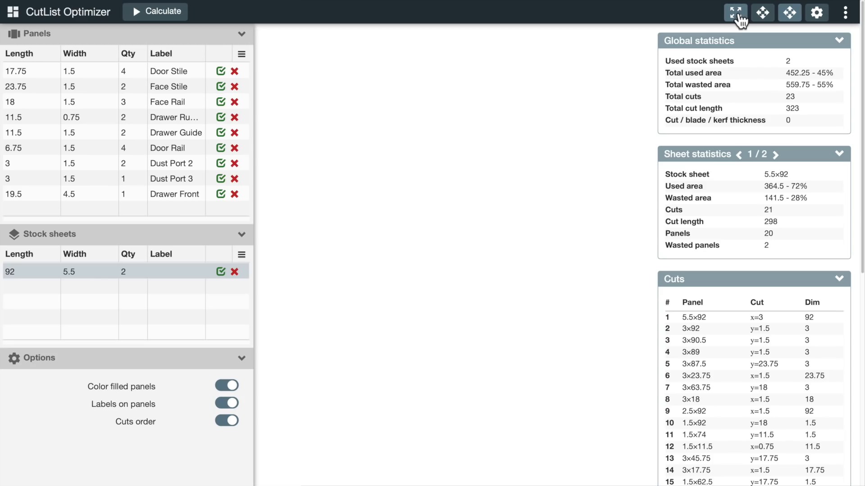
{"action": "left_click", "coordinate": [735, 12]}
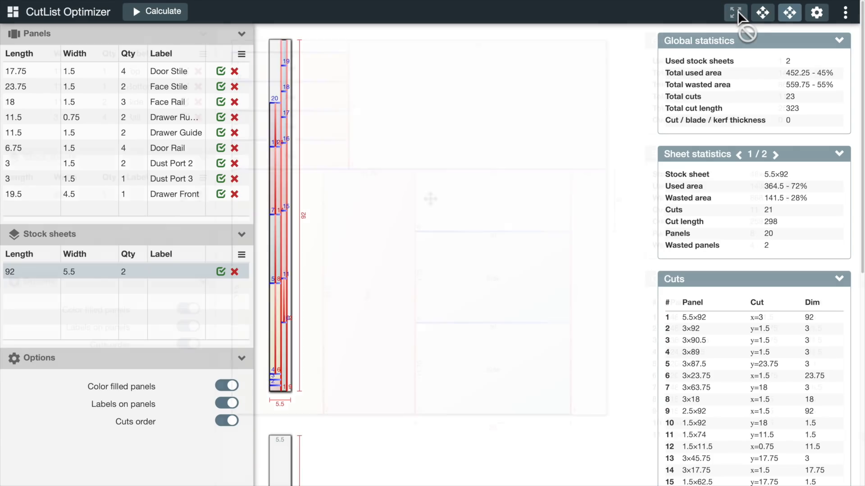
{"action": "left_click", "coordinate": [789, 12]}
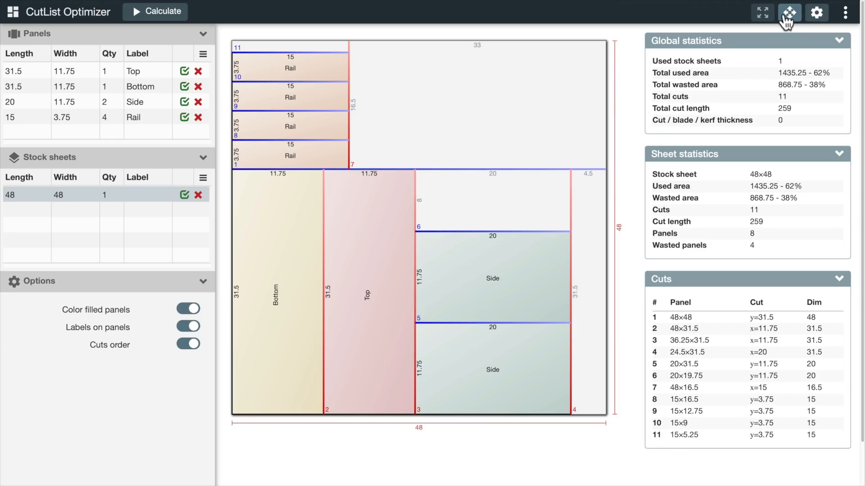
{"action": "left_click", "coordinate": [789, 12]}
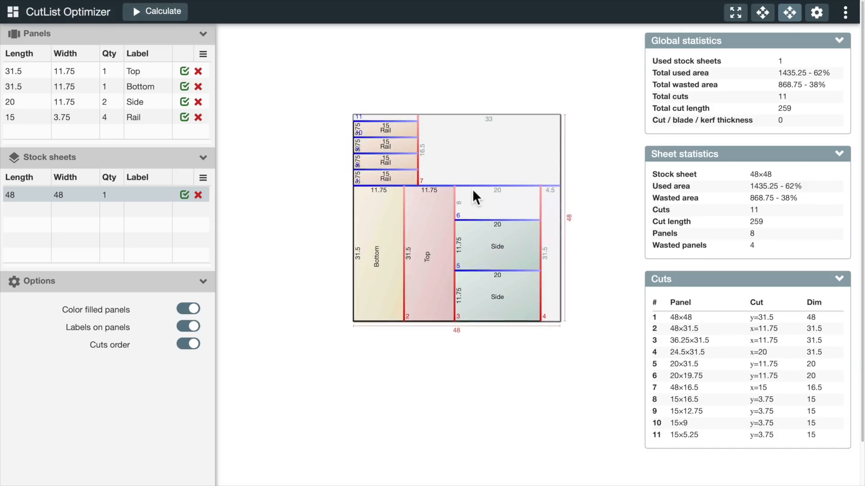
Disable 'Enable image panning and zooming' in Settings and confirm with Ok
{"action": "left_click", "coordinate": [817, 11]}
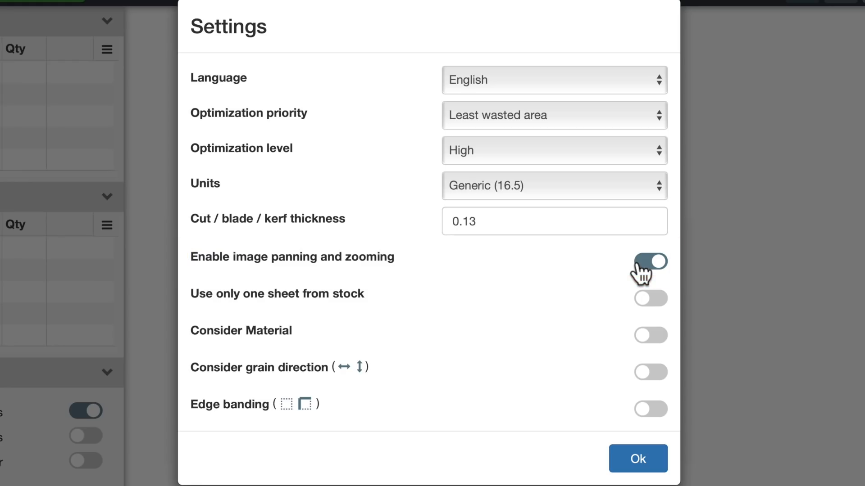
{"action": "left_click", "coordinate": [649, 261]}
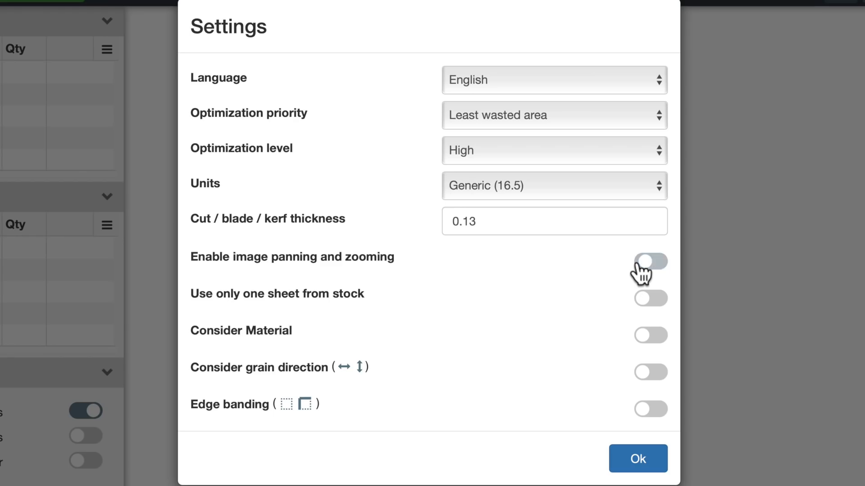
{"action": "left_click", "coordinate": [637, 458]}
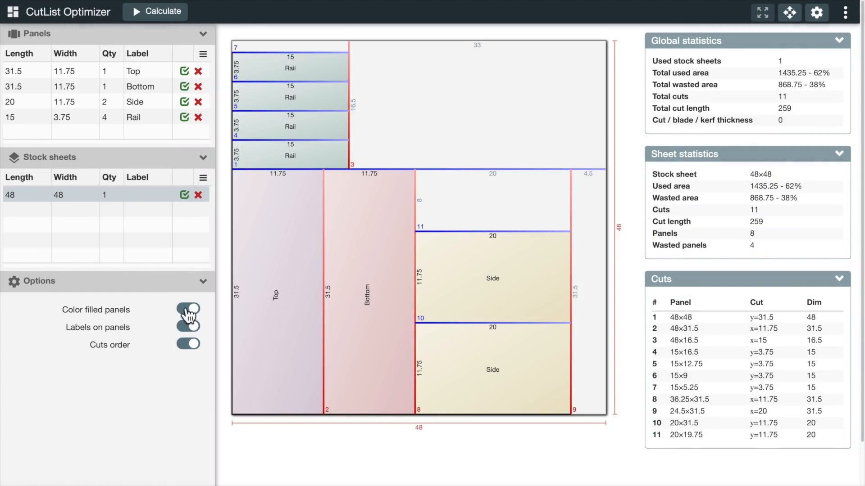
Turn on Color filled panels, Labels on panels and Cuts order for the layout
{"action": "left_click", "coordinate": [187, 309]}
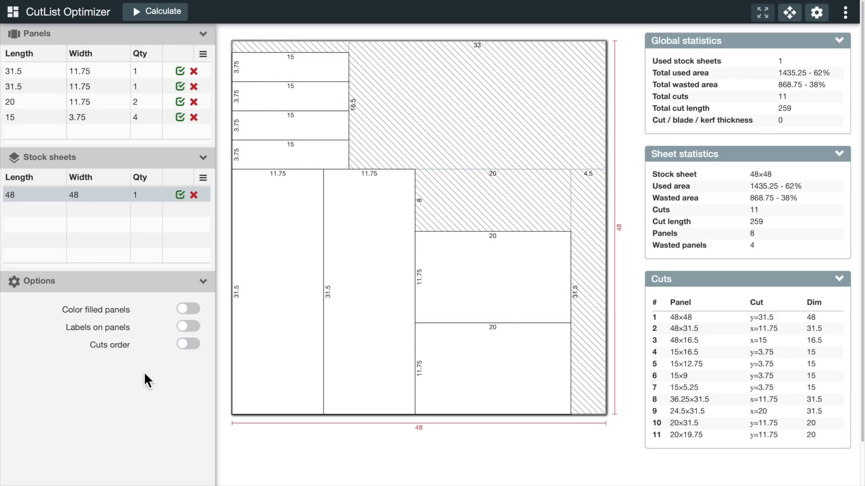
{"action": "mouse_move", "coordinate": [164, 363]}
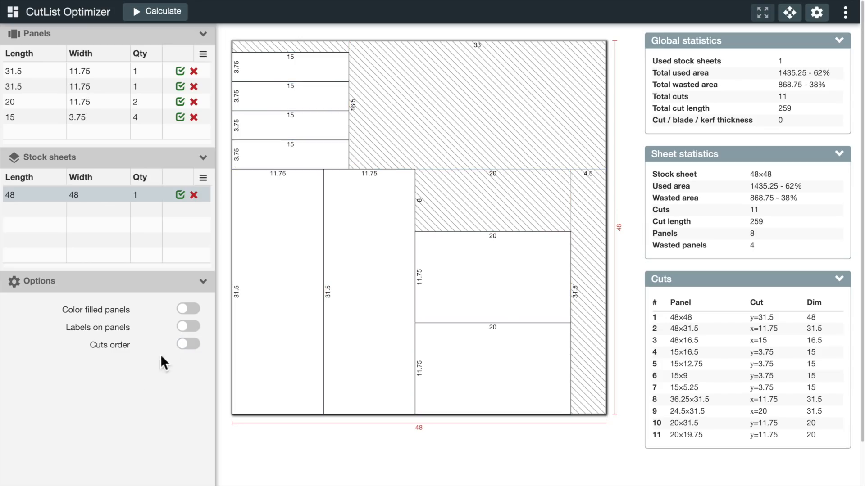
{"action": "left_click", "coordinate": [187, 308]}
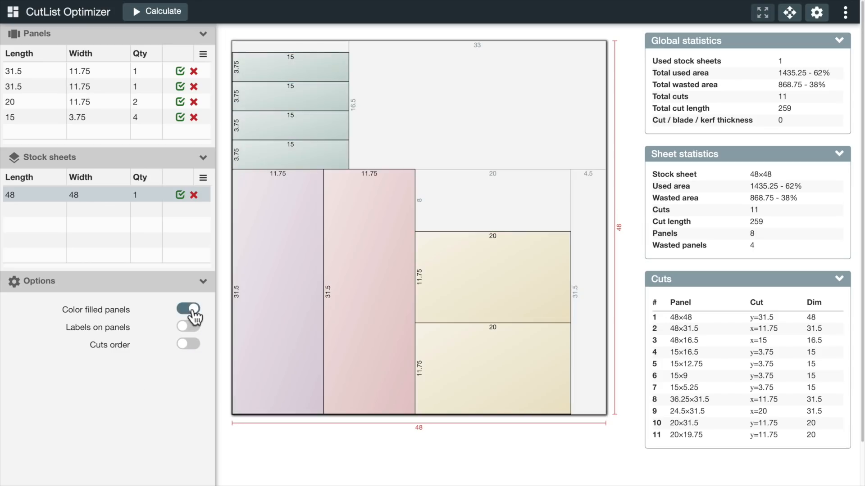
{"action": "left_click", "coordinate": [187, 325]}
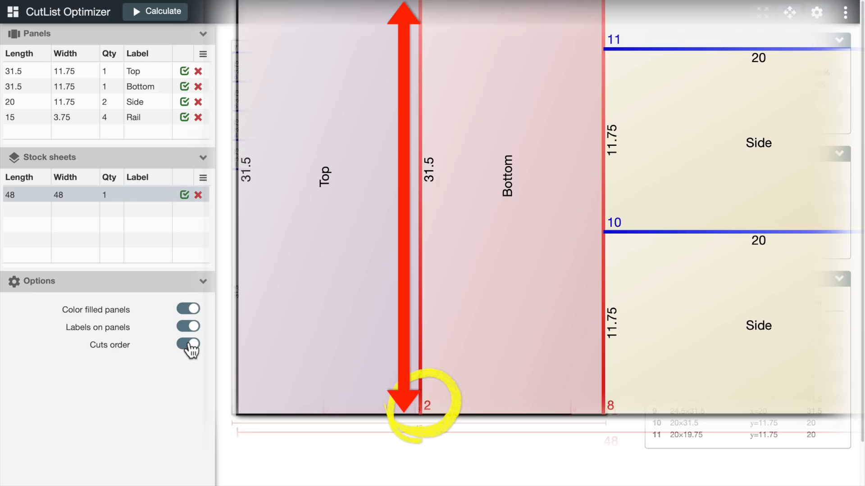
{"action": "left_click", "coordinate": [188, 344]}
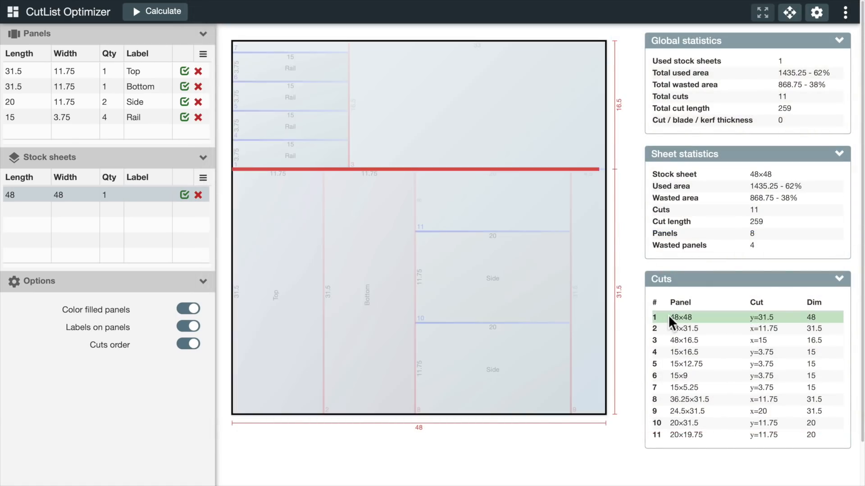
Highlight cut 1, cut 8, then the Top and Bottom panels in the layout
{"action": "left_click", "coordinate": [683, 340]}
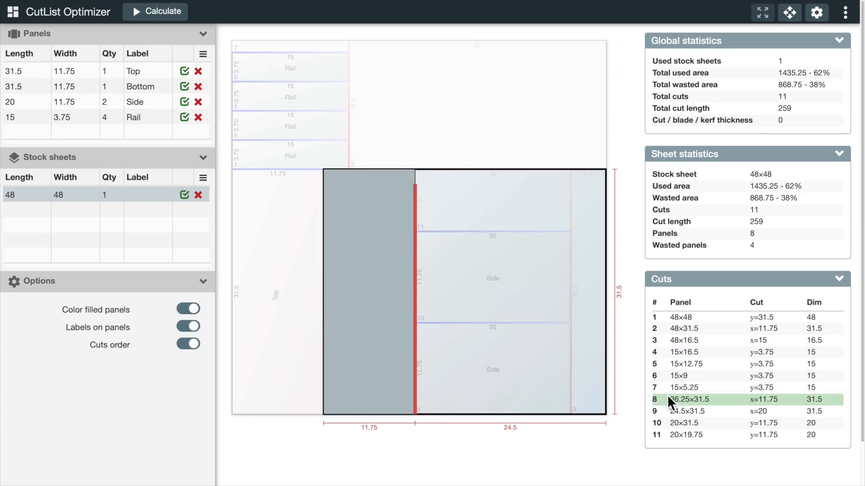
{"action": "left_click", "coordinate": [683, 424]}
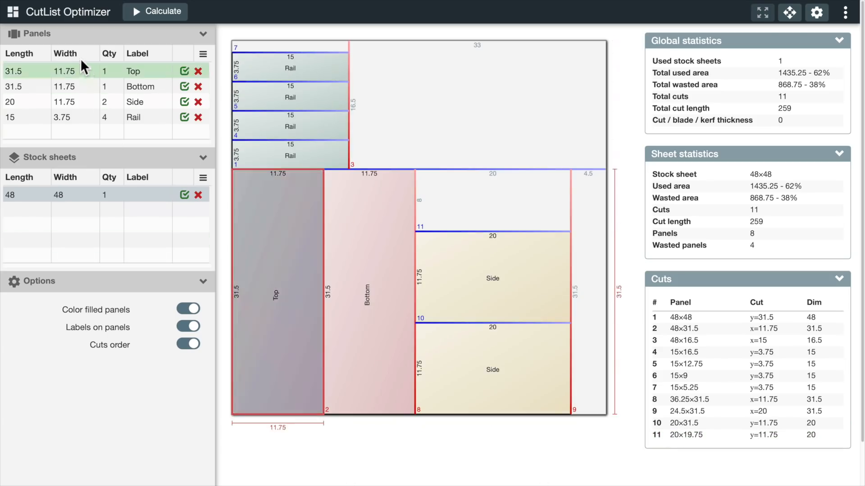
{"action": "left_click", "coordinate": [83, 86]}
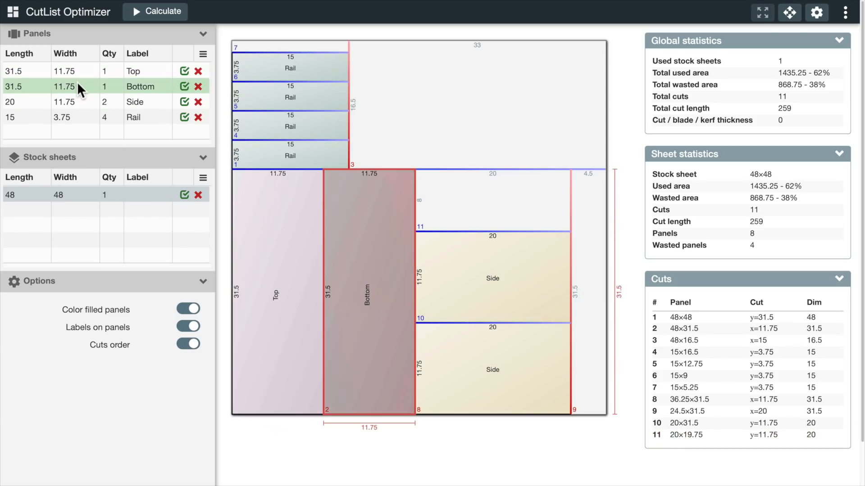
{"action": "left_click", "coordinate": [134, 101]}
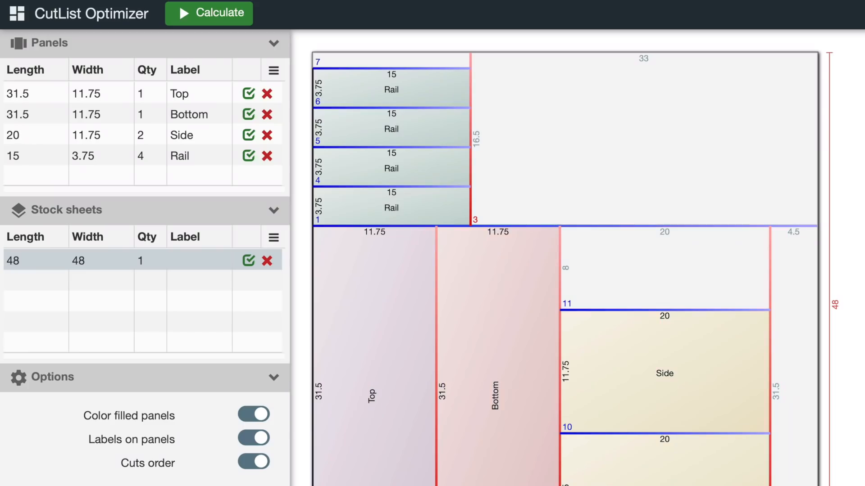
Export the panel list and the stock sheet list as CSV files to Downloads
{"action": "left_click", "coordinate": [273, 70]}
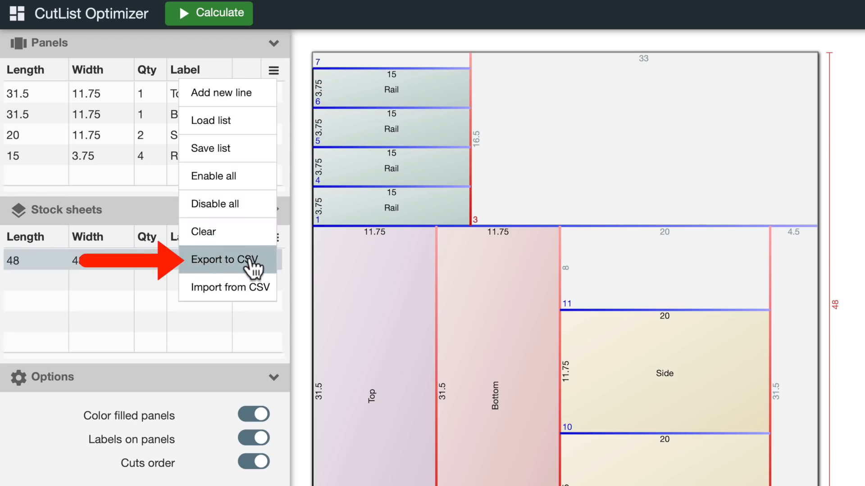
{"action": "left_click", "coordinate": [273, 242]}
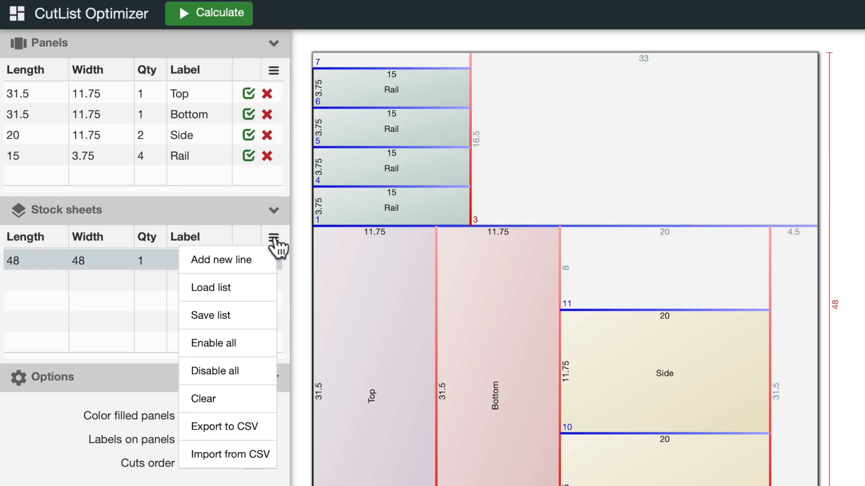
{"action": "left_click", "coordinate": [220, 426]}
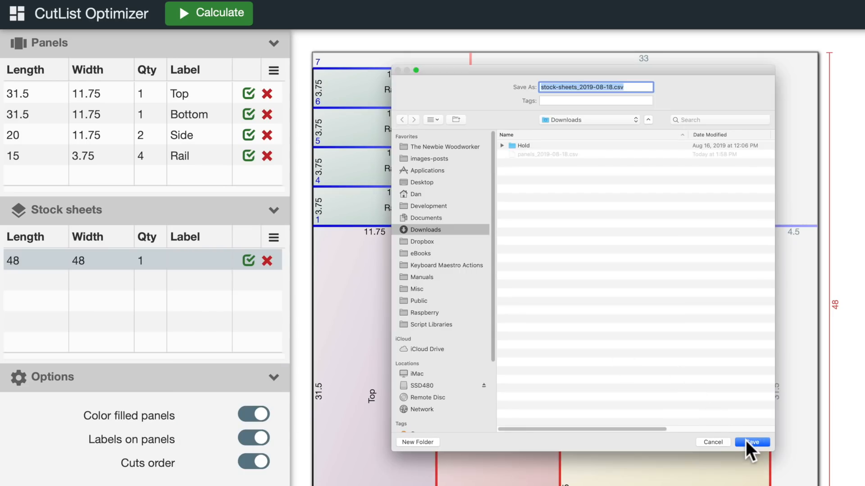
{"action": "left_click", "coordinate": [752, 442]}
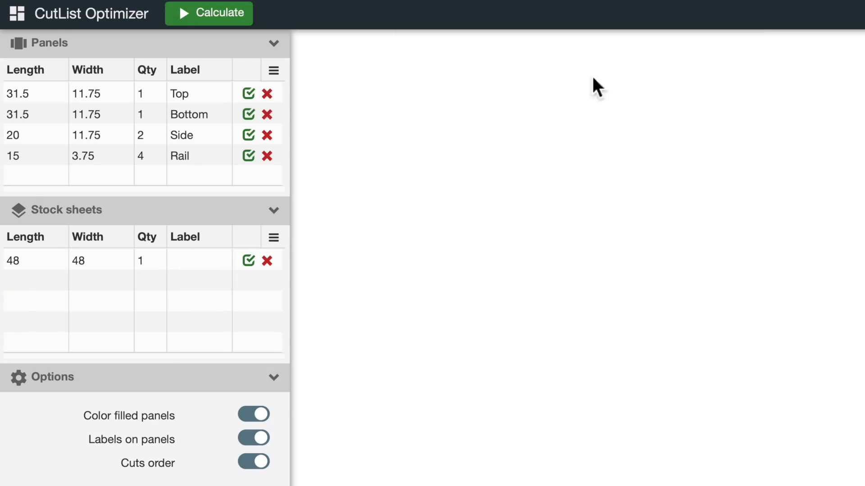
Attempt Load project and dismiss the must-be-logged-in alert
{"action": "left_click", "coordinate": [208, 13]}
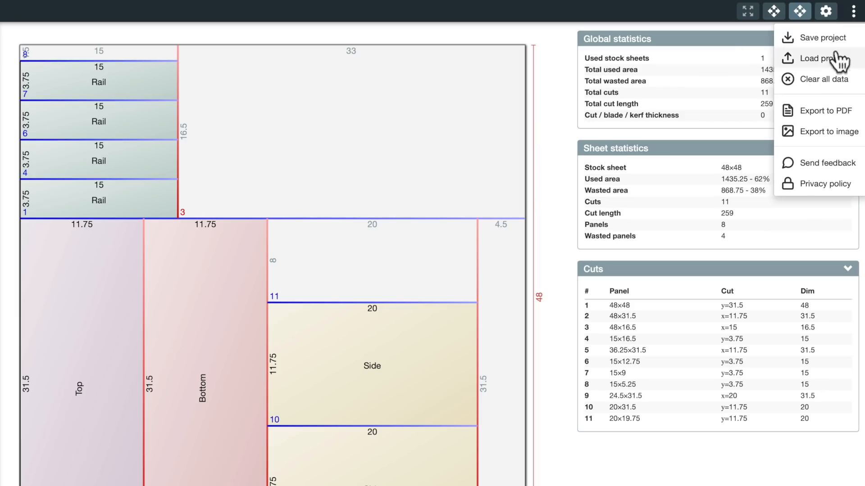
{"action": "left_click", "coordinate": [821, 38]}
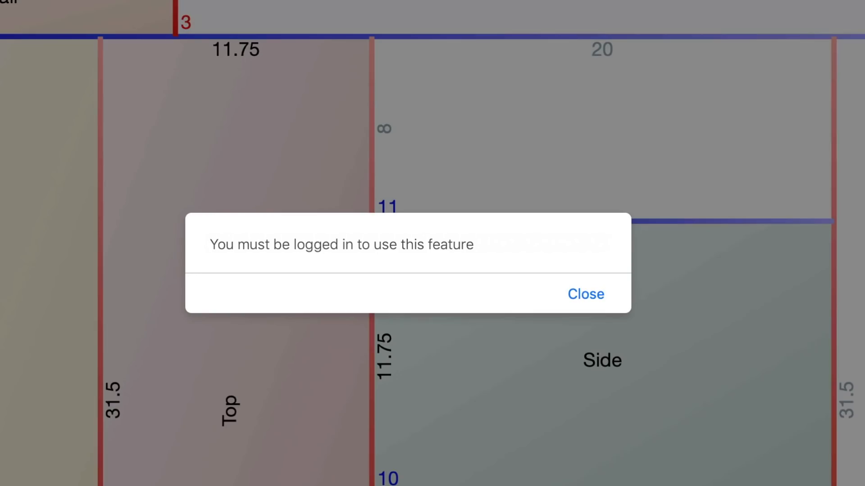
{"action": "left_click", "coordinate": [585, 294]}
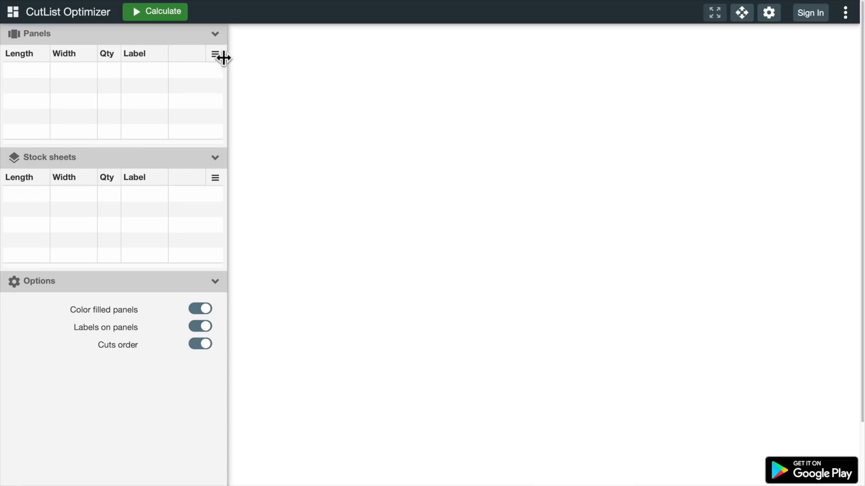
Import the Top, Bottom, Rail and Sides panels back into the panel list from CSV
{"action": "left_click", "coordinate": [215, 54]}
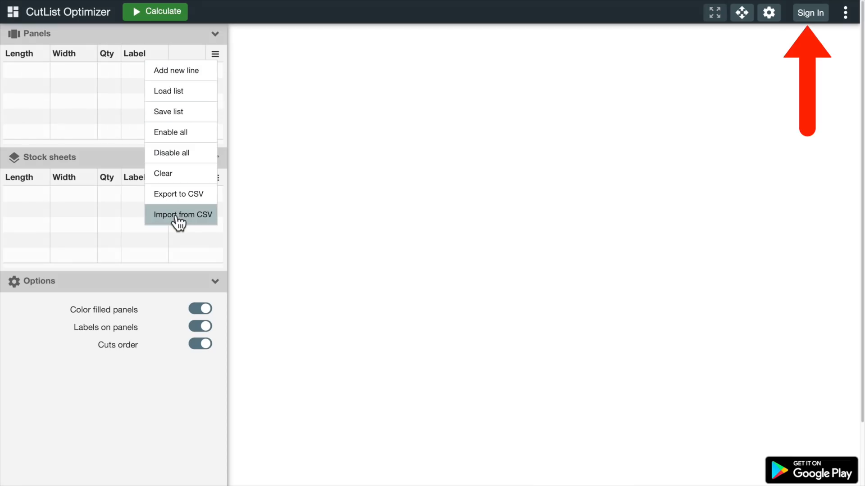
{"action": "left_click", "coordinate": [180, 215]}
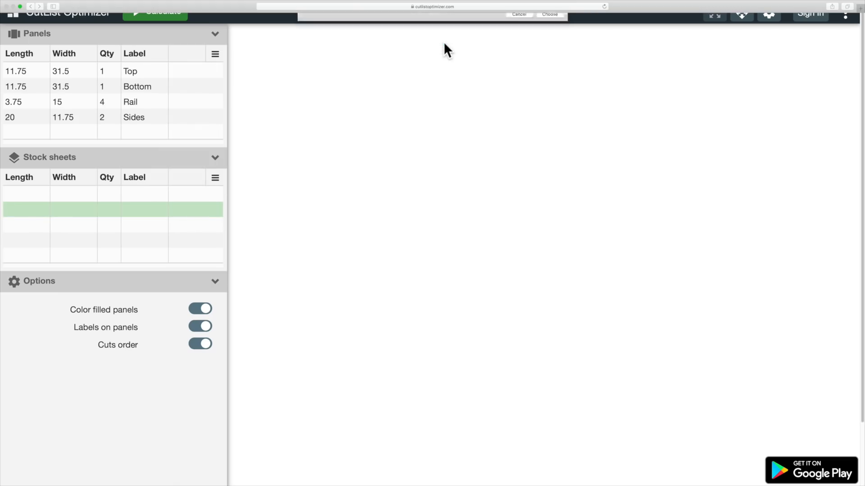
{"action": "left_click", "coordinate": [215, 178]}
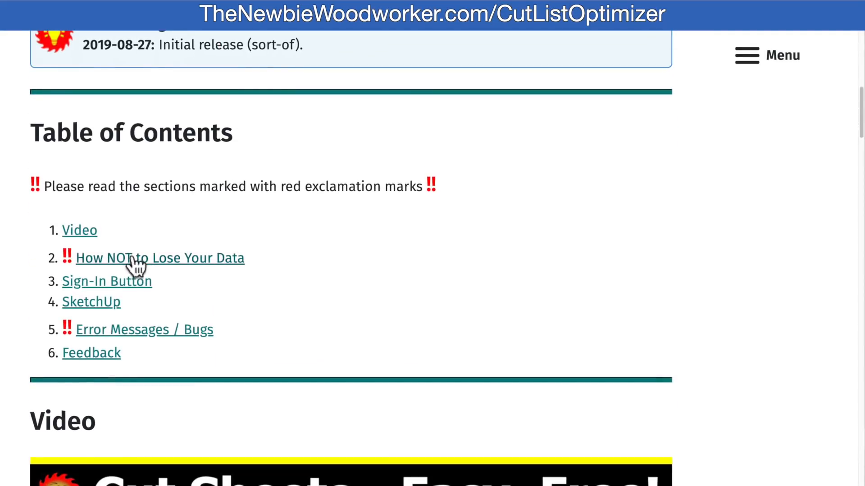
Jump to the article's sign-in section and scroll through SketchUp and errors to the comments
{"action": "left_click", "coordinate": [106, 281]}
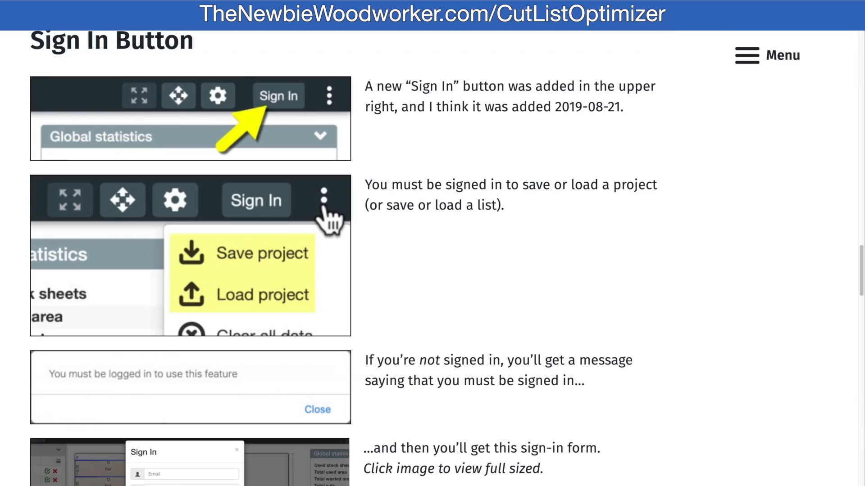
{"action": "scroll", "scroll_direction": "down", "scroll_amount": 3}
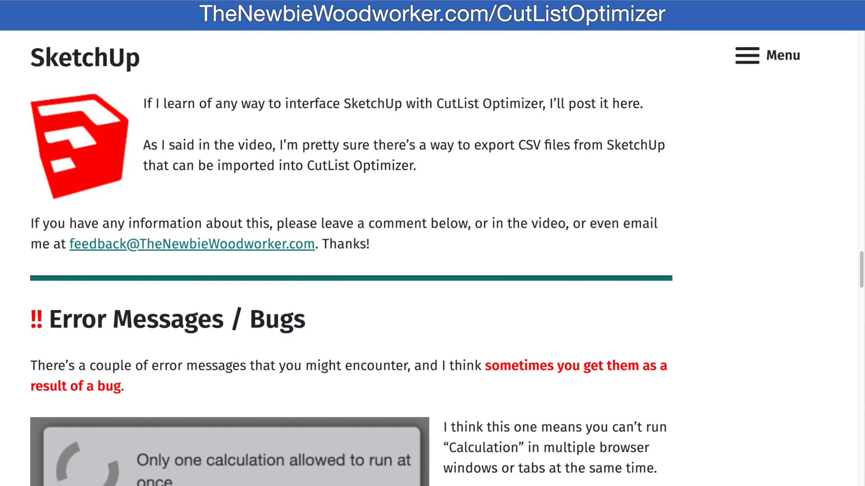
{"action": "scroll", "scroll_direction": "down", "scroll_amount": 3}
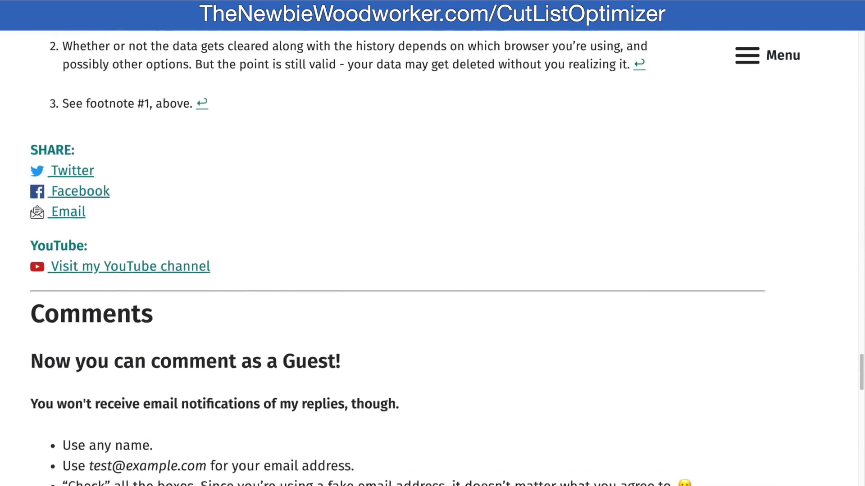
{"action": "scroll", "scroll_direction": "down", "scroll_amount": 3}
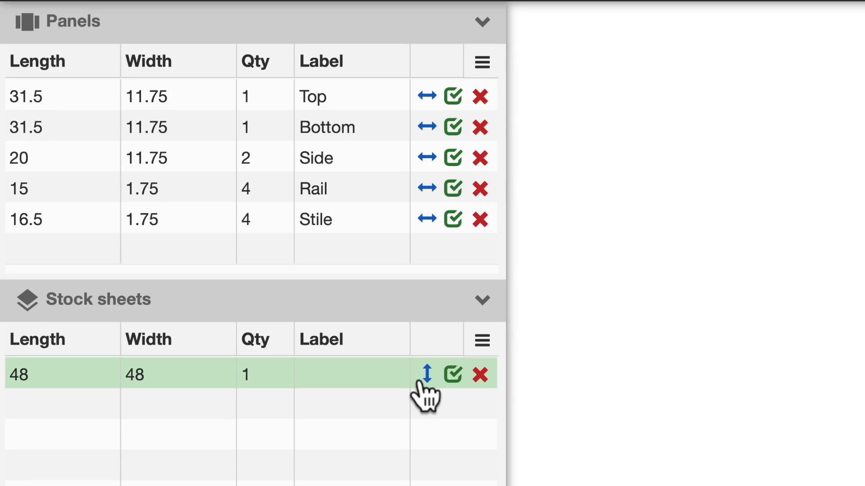
Set the 48×48 stock sheet's grain to horizontal and recalculate the layout
{"action": "left_click", "coordinate": [426, 375]}
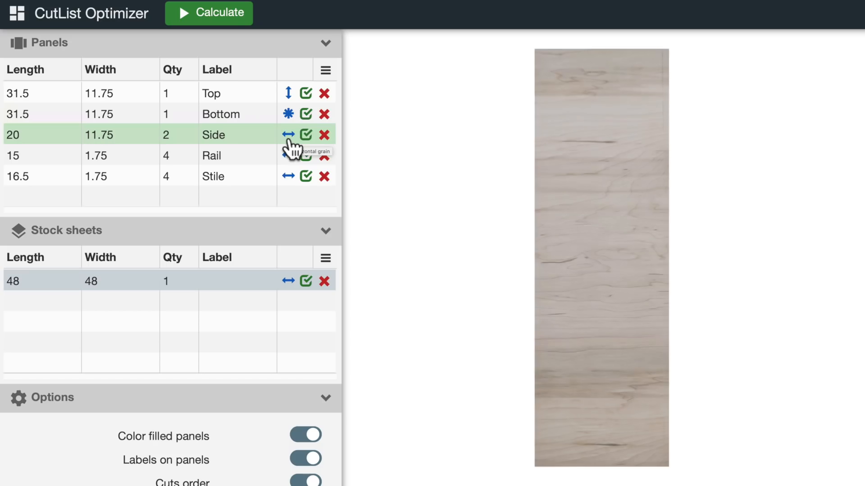
{"action": "left_click", "coordinate": [208, 13]}
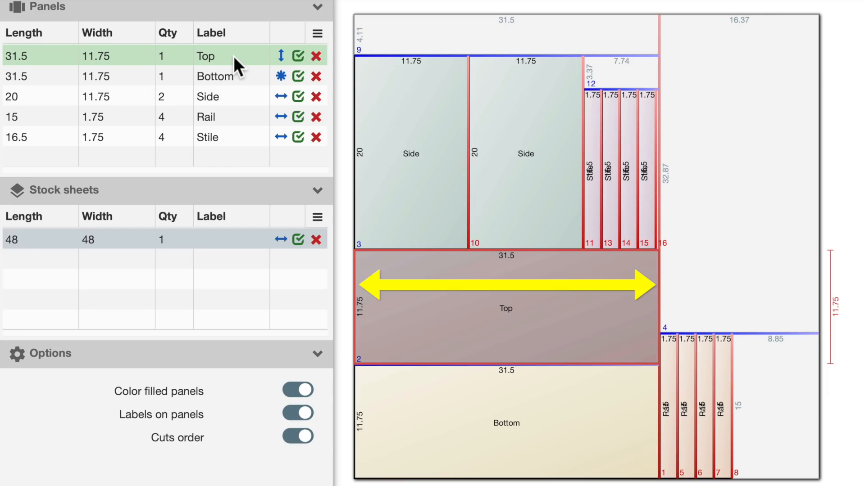
Set grain directions on the Top, Bottom and Side panels, then start a New project
{"action": "left_click", "coordinate": [214, 76]}
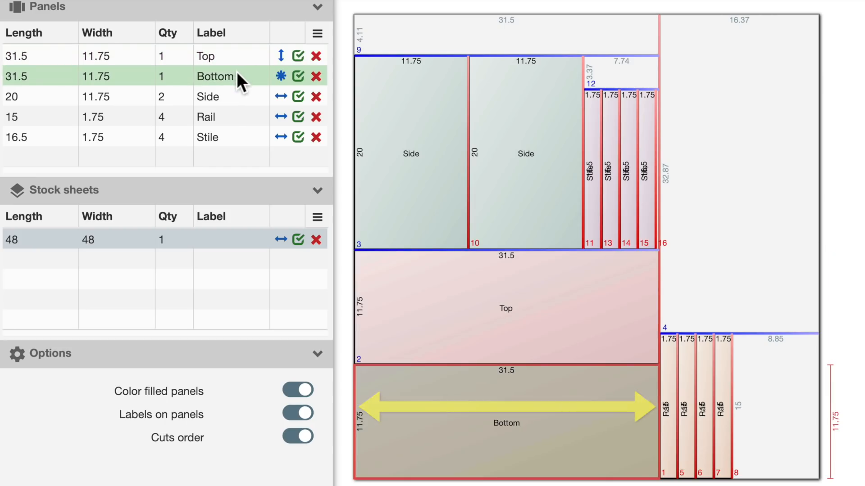
{"action": "left_click", "coordinate": [207, 97]}
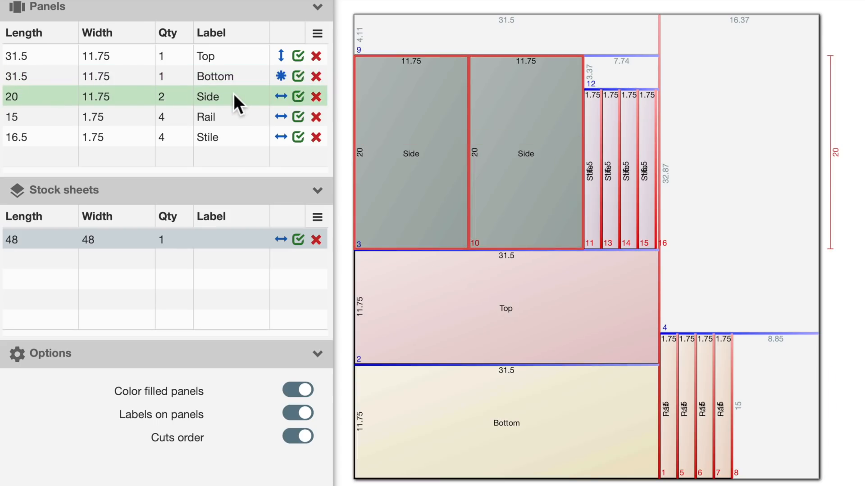
{"action": "left_click", "coordinate": [207, 137]}
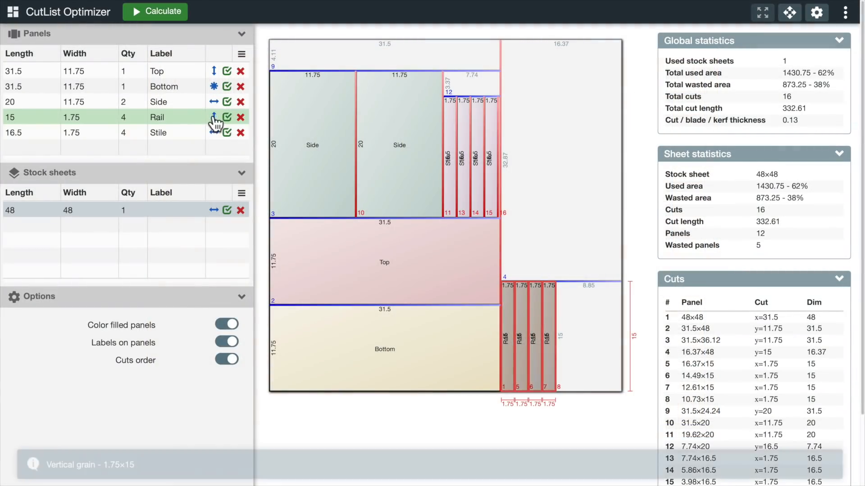
{"action": "left_click", "coordinate": [155, 11]}
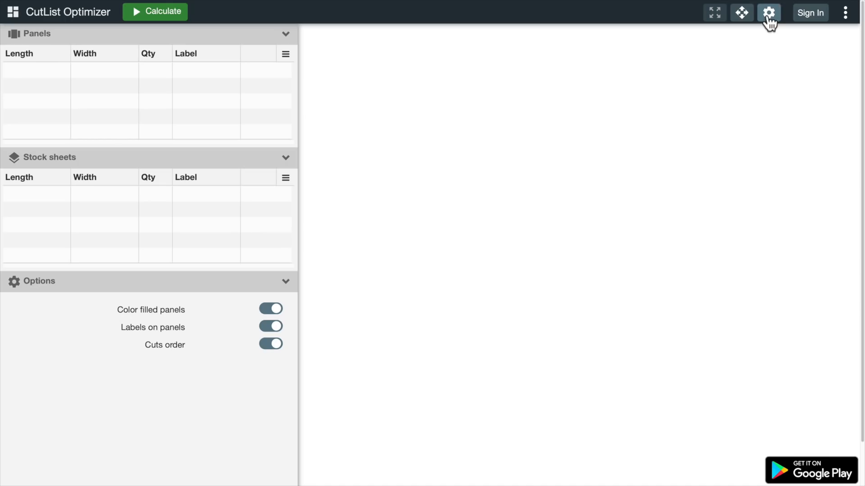
Enable Consider Material in Settings and return to the project
{"action": "left_click", "coordinate": [768, 12]}
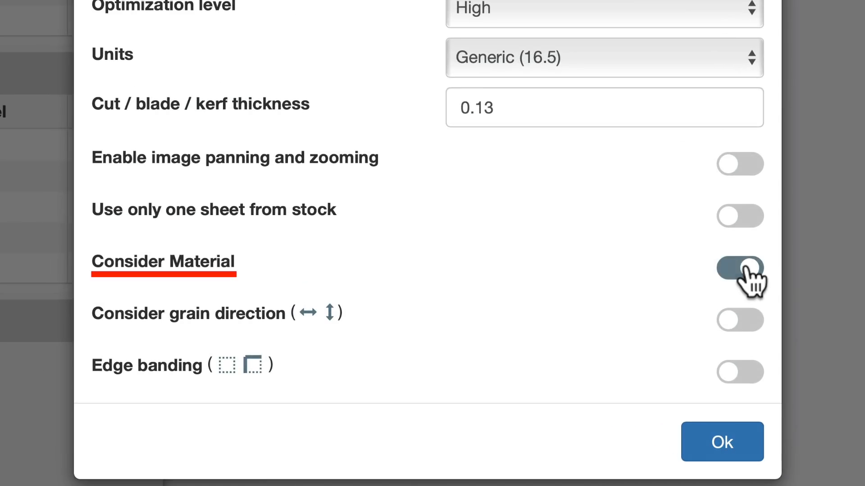
{"action": "left_click", "coordinate": [722, 442]}
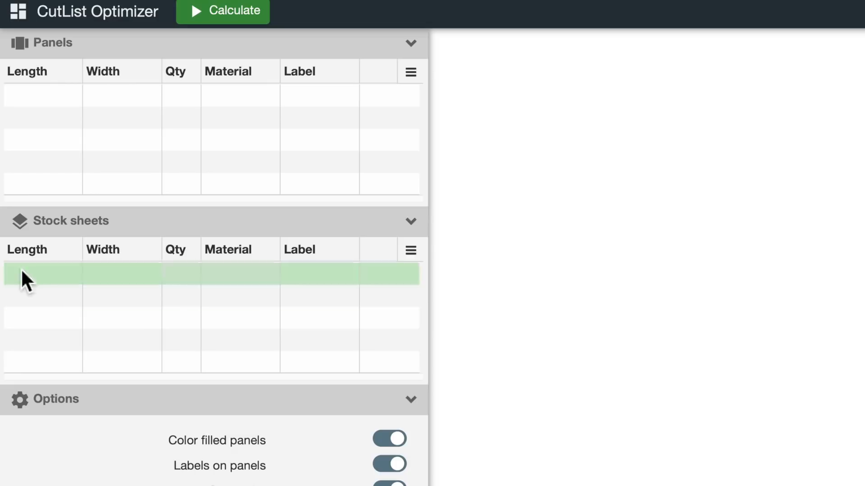
Add two 48×32 stock sheet rows with new materials 3/4 Plywood and 1/2 Plywood
{"action": "type", "text": "32"}
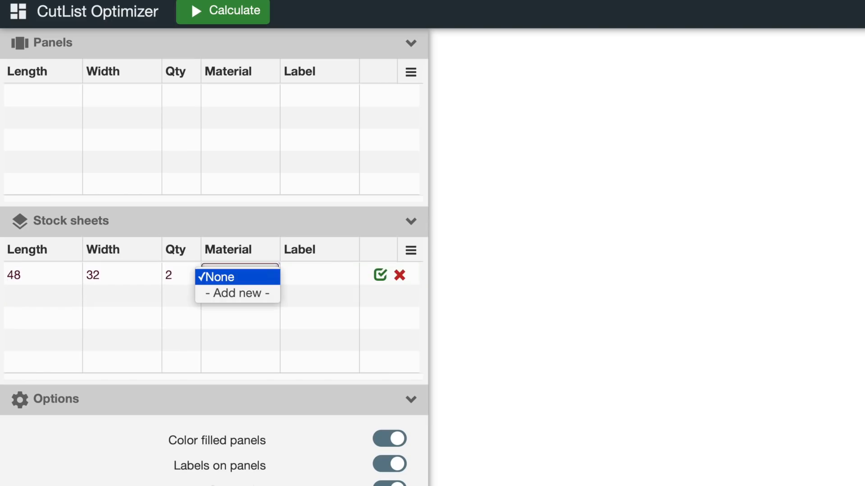
{"action": "left_click", "coordinate": [237, 292]}
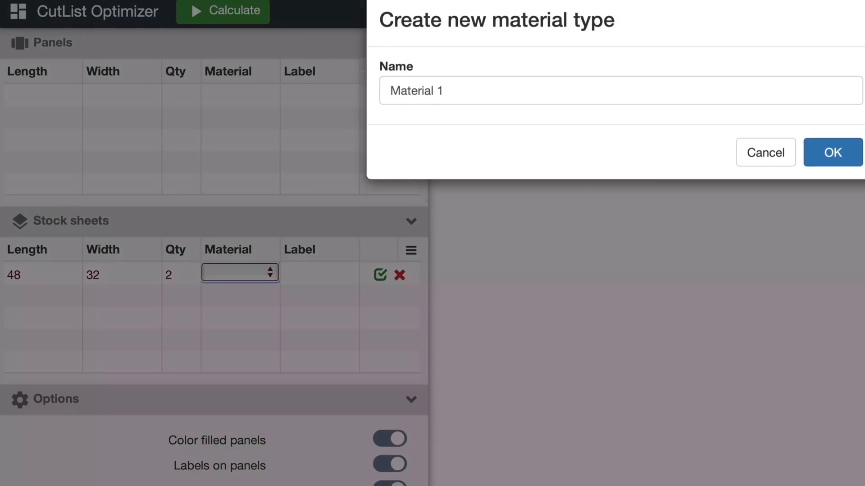
{"action": "type", "text": "3/4 Ply"}
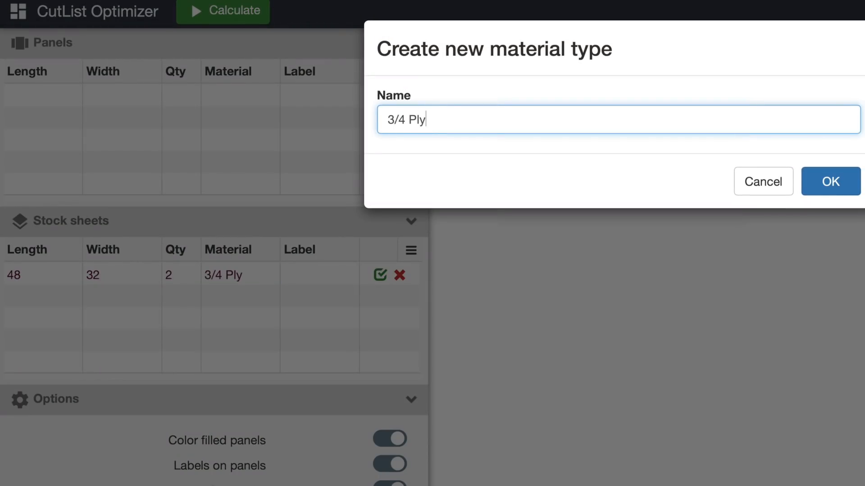
{"action": "type", "text": "wood"}
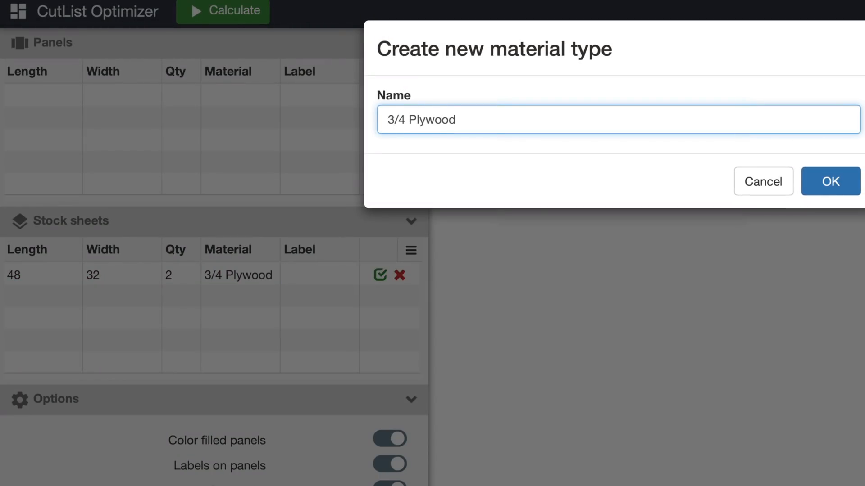
{"action": "left_click", "coordinate": [830, 182]}
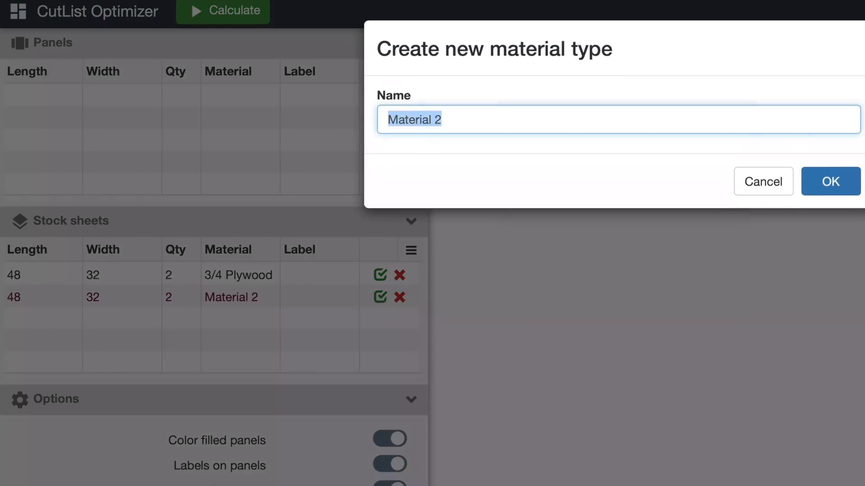
{"action": "type", "text": "1/2 Plywood"}
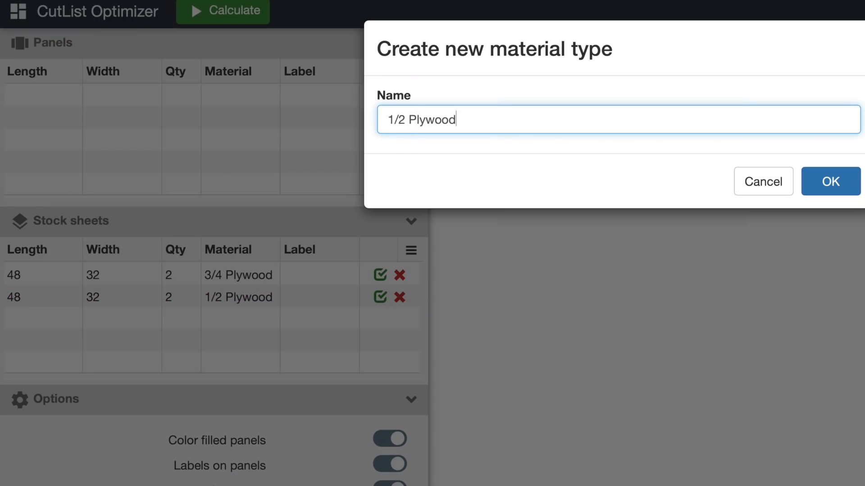
{"action": "left_click", "coordinate": [830, 181]}
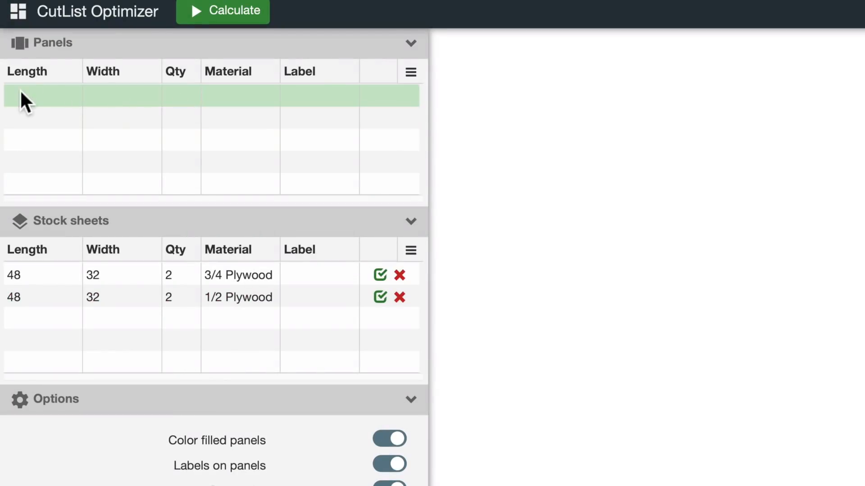
Enter the Top Plate and Bottom Plate panels with 11. sizes and 3/4 Plywood material
{"action": "type", "text": "11.75"}
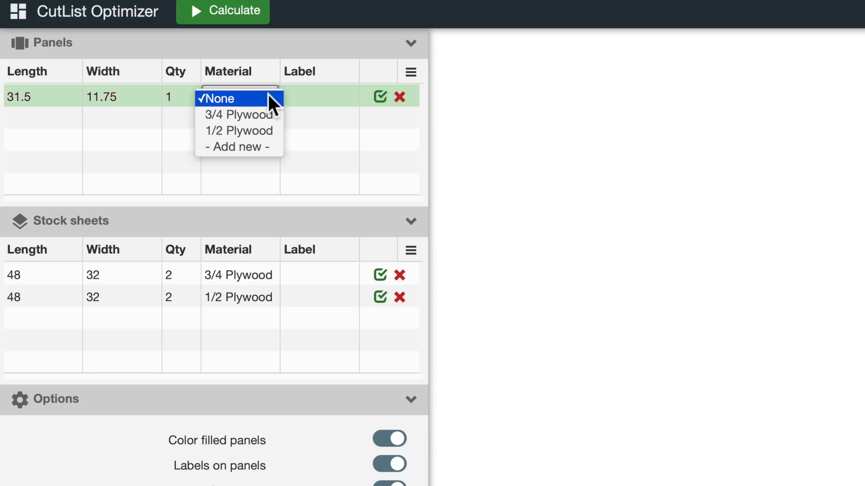
{"action": "left_click", "coordinate": [238, 114]}
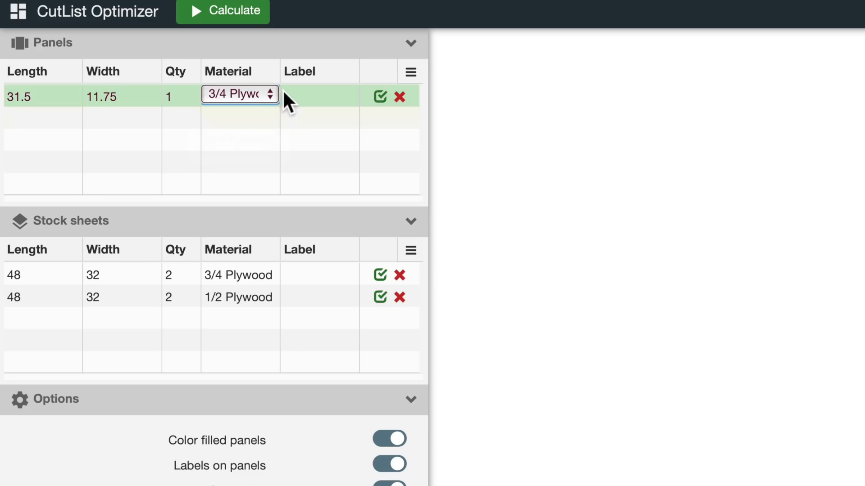
{"action": "type", "text": "11.75"}
{"action": "left_click", "coordinate": [320, 97]}
{"action": "type", "text": "Top Plate"}
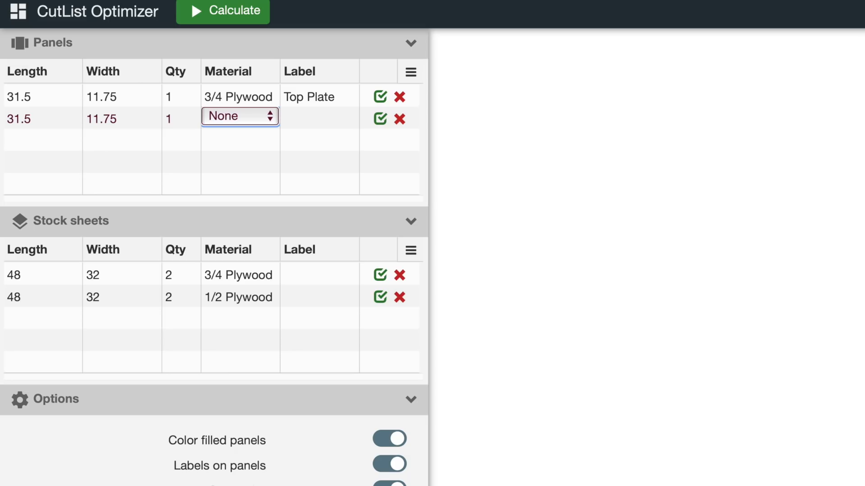
{"action": "left_click", "coordinate": [240, 117]}
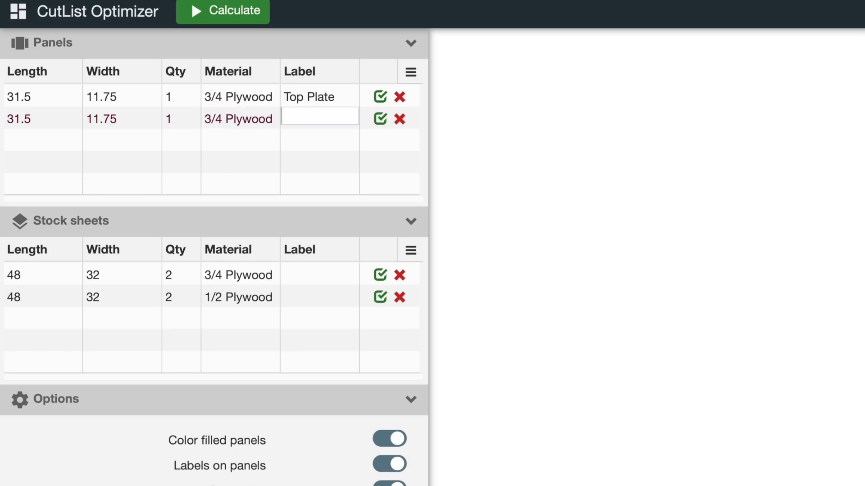
{"action": "type", "text": "Bottom Plate"}
{"action": "type", "text": "Door Back"}
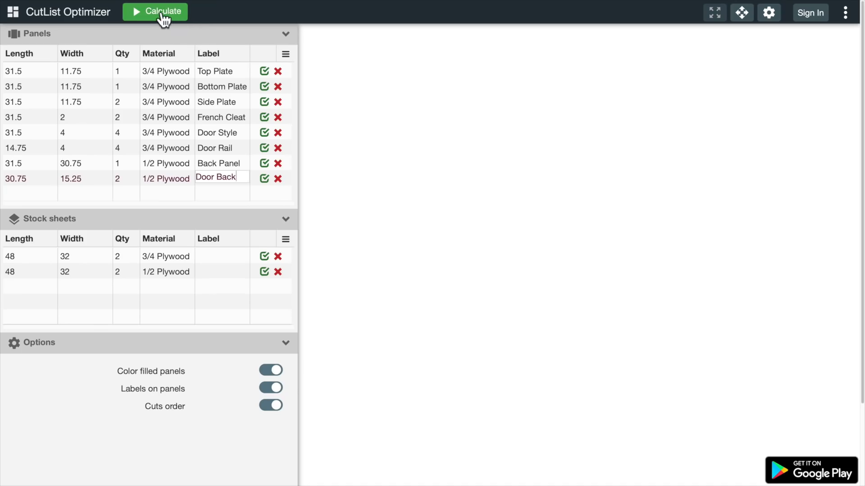
Calculate the four-sheet cut plan and page through each sheet's statistics
{"action": "left_click", "coordinate": [155, 11]}
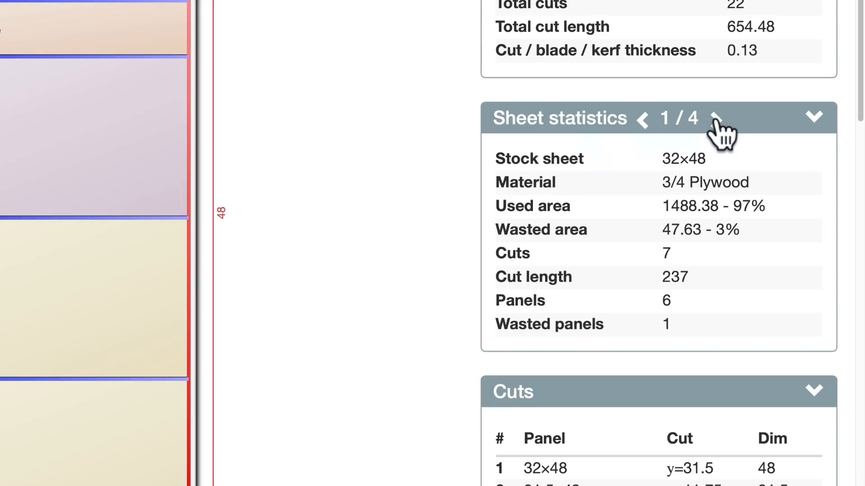
{"action": "left_click", "coordinate": [717, 119]}
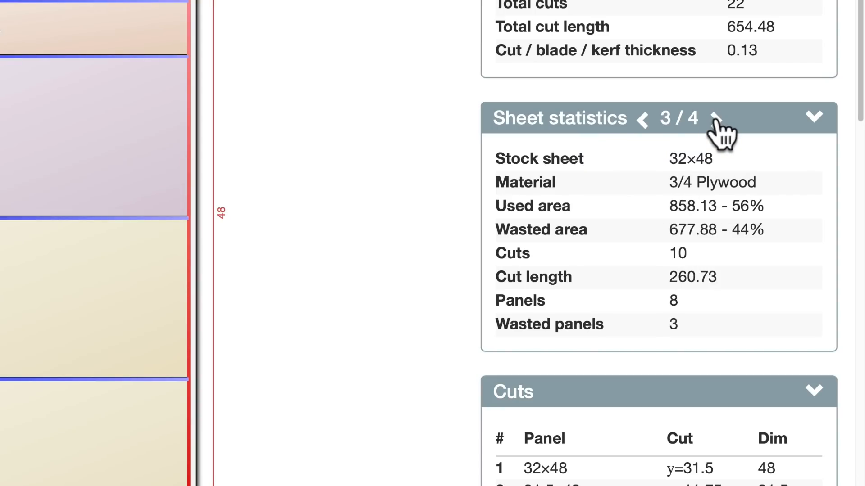
{"action": "left_click", "coordinate": [718, 118]}
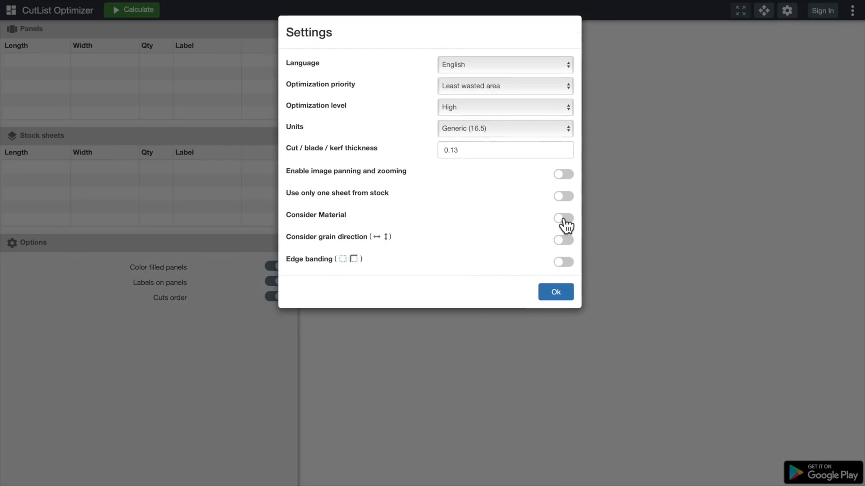
Enable Consider Material and review the calculated color-coded layouts for the plywood and Pine stock
{"action": "left_click", "coordinate": [556, 292]}
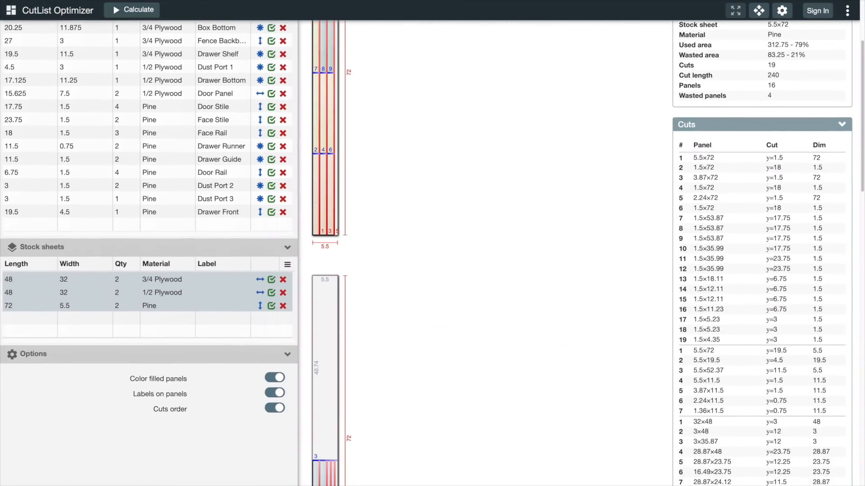
{"action": "scroll", "scroll_direction": "down", "scroll_amount": 3}
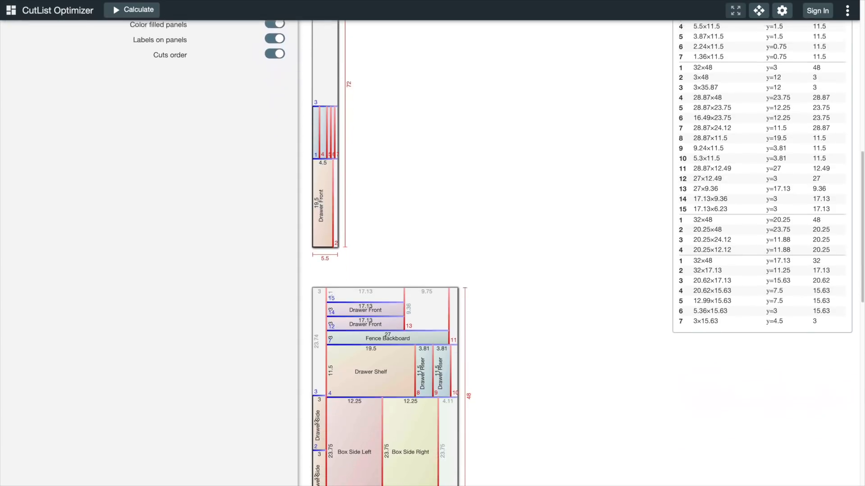
{"action": "scroll", "scroll_direction": "down", "scroll_amount": 3}
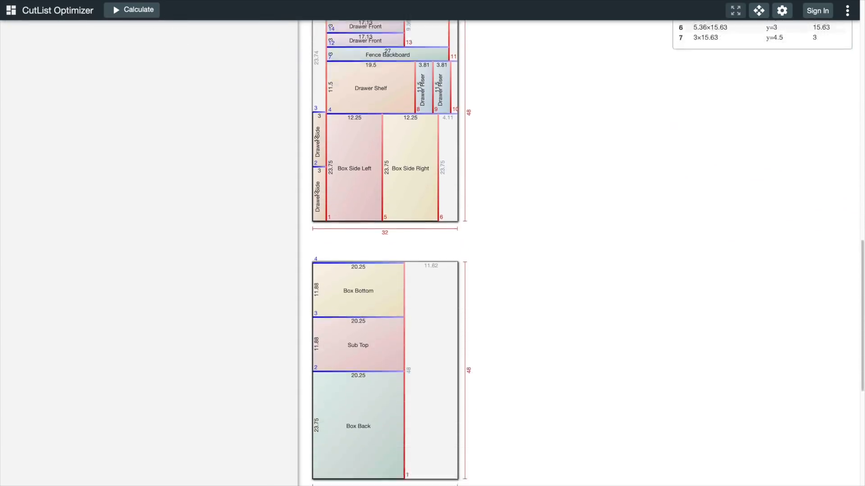
{"action": "scroll", "scroll_direction": "down", "scroll_amount": 3}
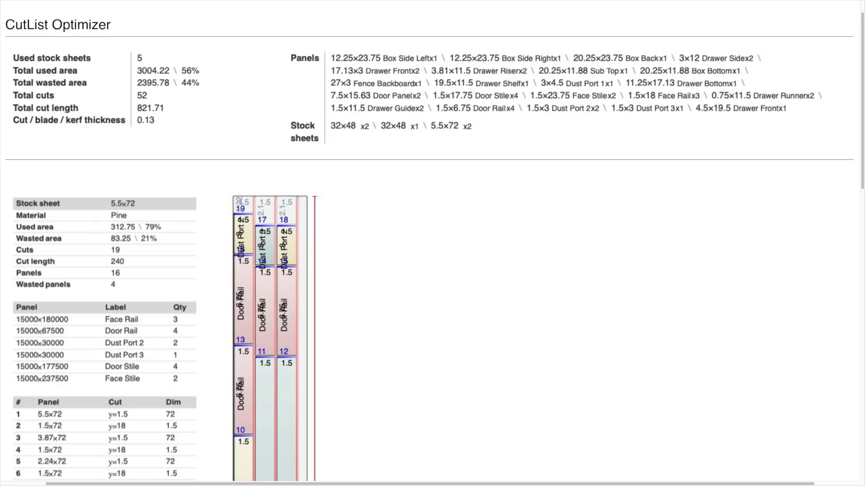
Scroll the printable report to the Pine 5.5×72 sheet's statistics and 19-cut list
{"action": "scroll", "scroll_direction": "down", "scroll_amount": 3}
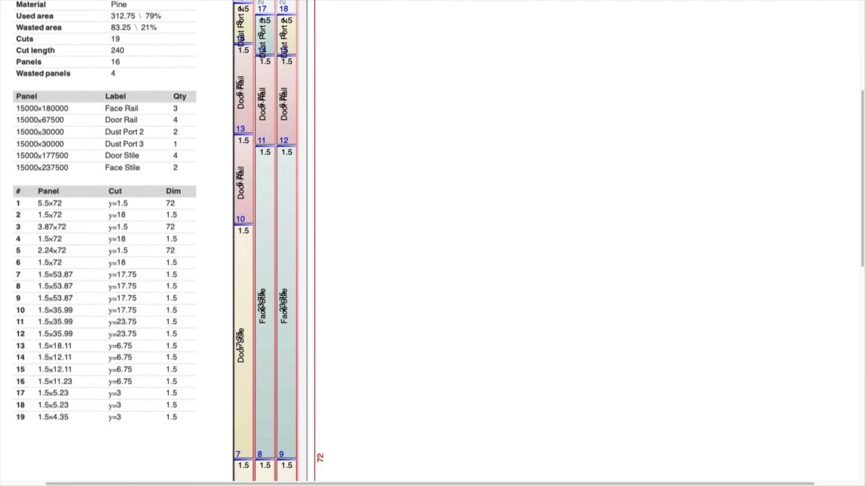